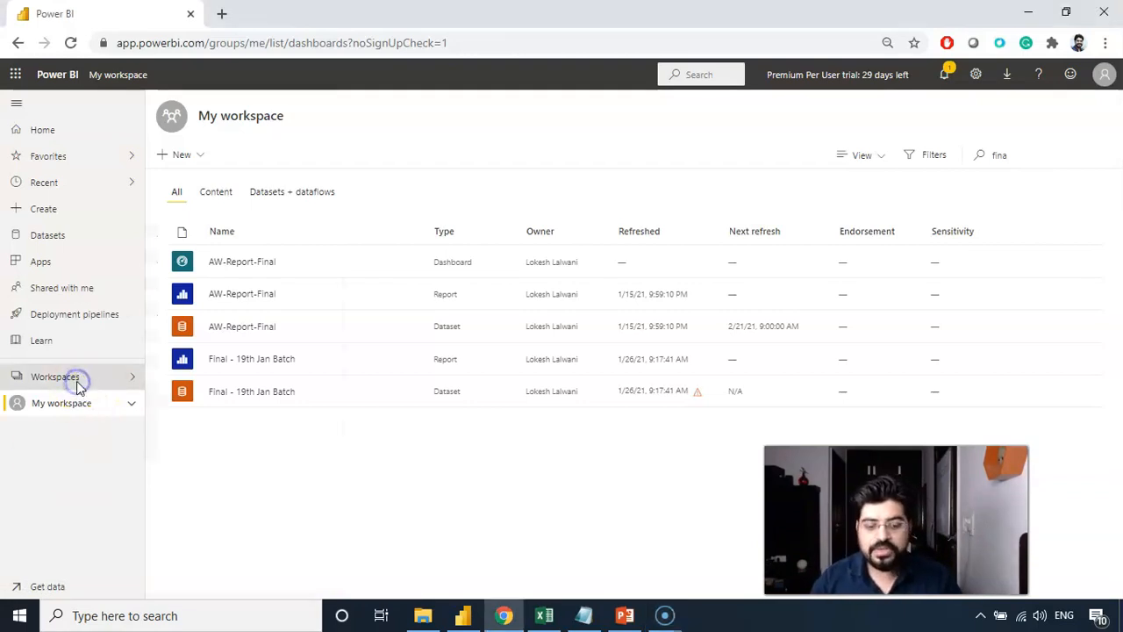
Step: Open the Workspaces flyout from the left navigation pane
{"action": "left_click", "coordinate": [55, 377]}
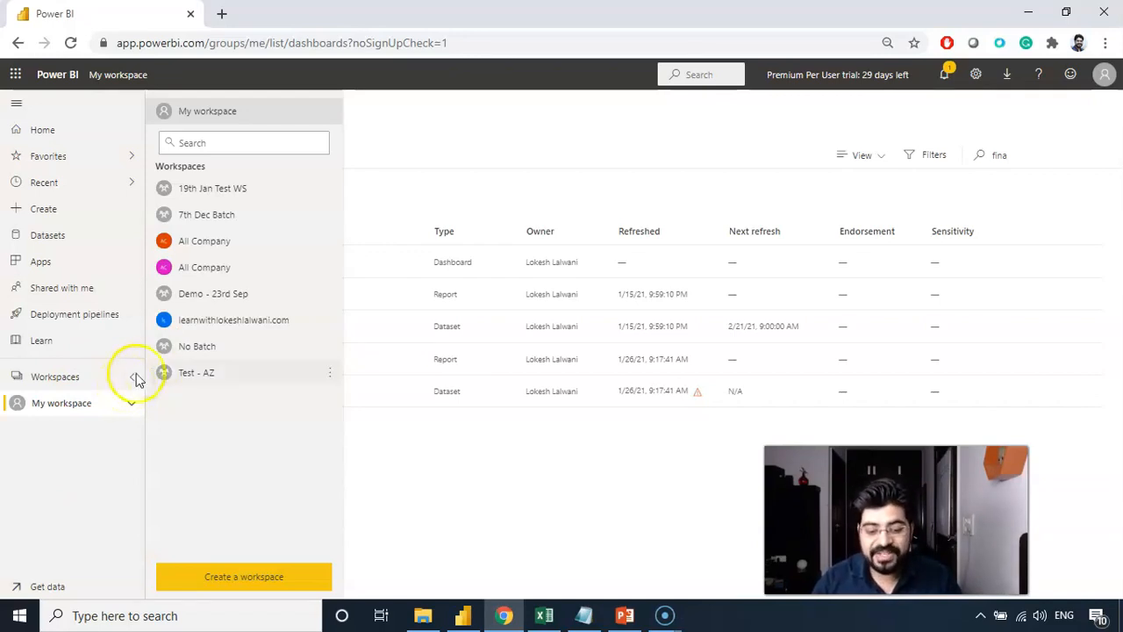
{"action": "mouse_move", "coordinate": [220, 425]}
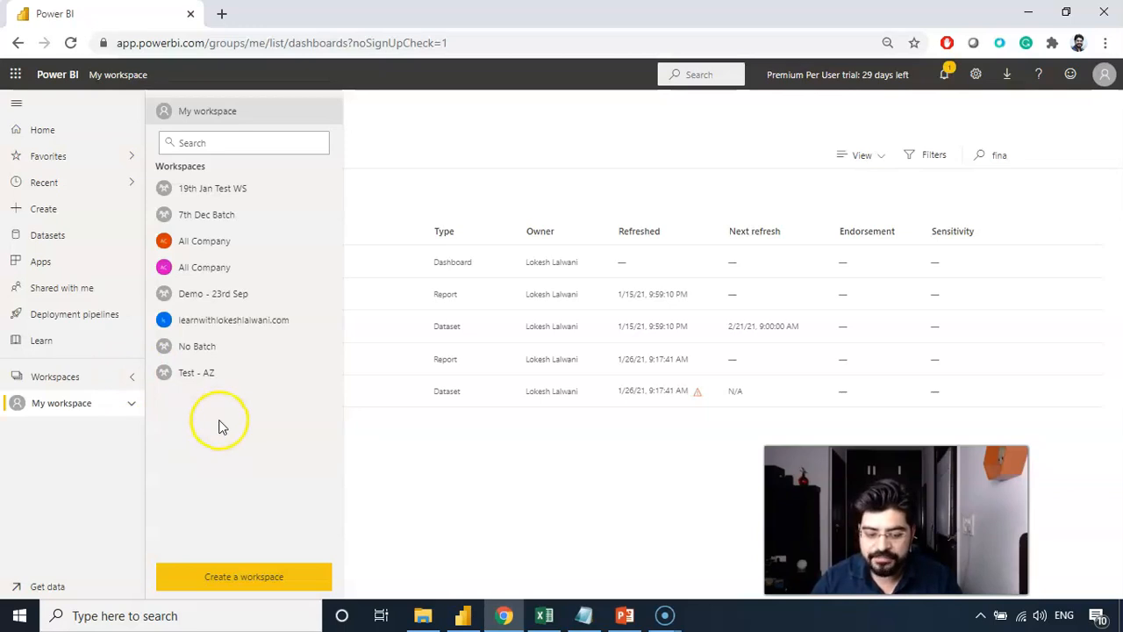
{"action": "mouse_move", "coordinate": [243, 576]}
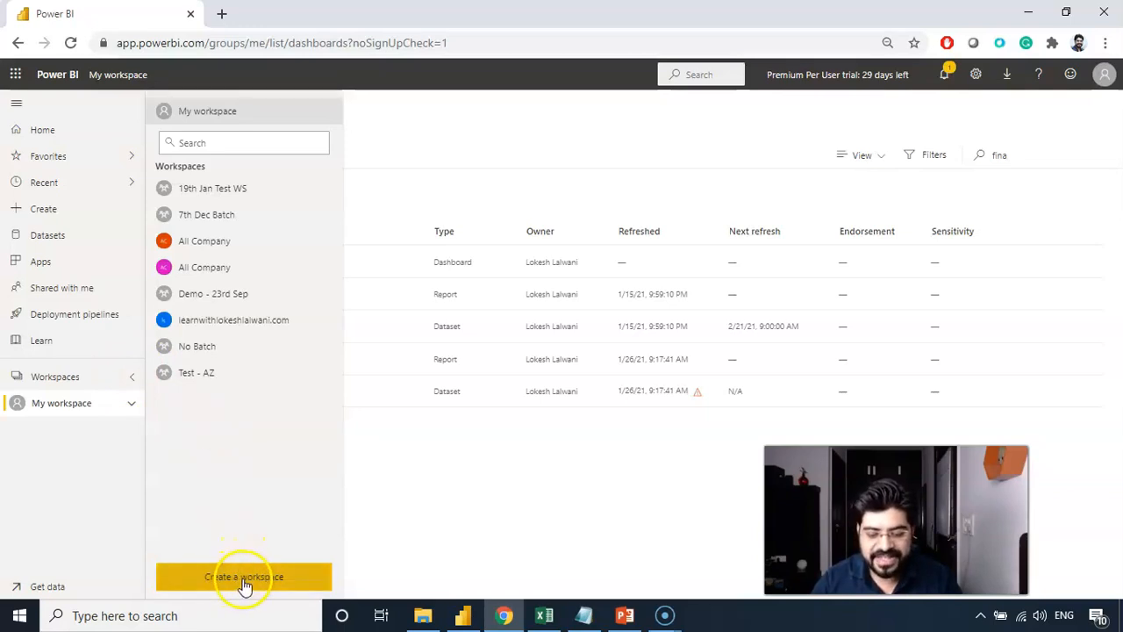
Step: Fill in a new workspace named 'AW Workspace' with description 'AW reports and Dashboards'
{"action": "left_click", "coordinate": [243, 577]}
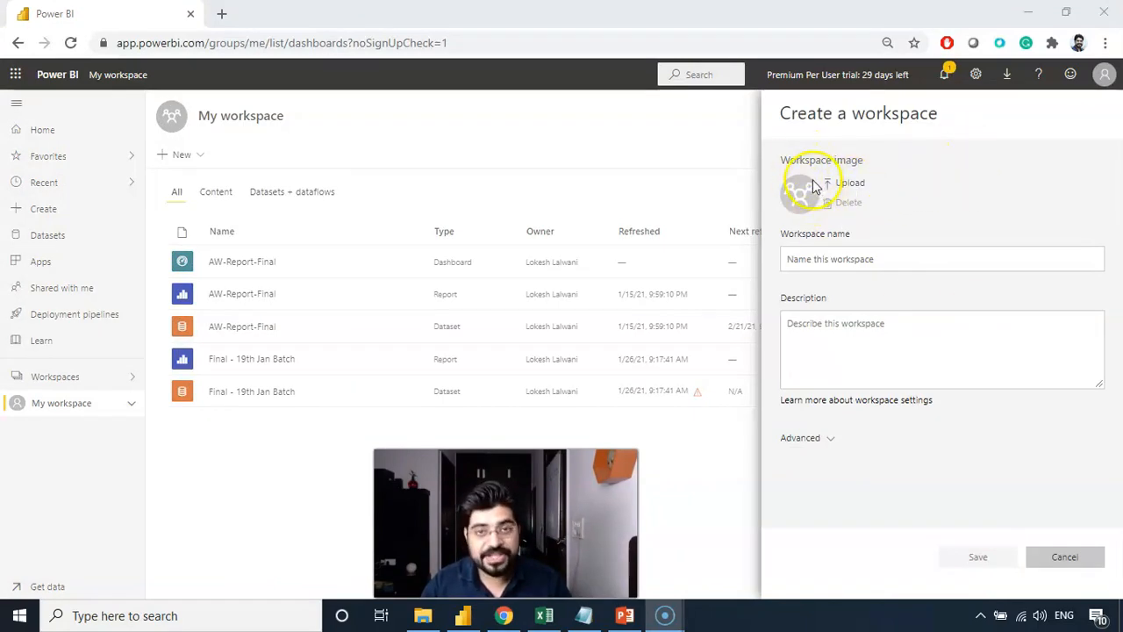
{"action": "left_click", "coordinate": [941, 258]}
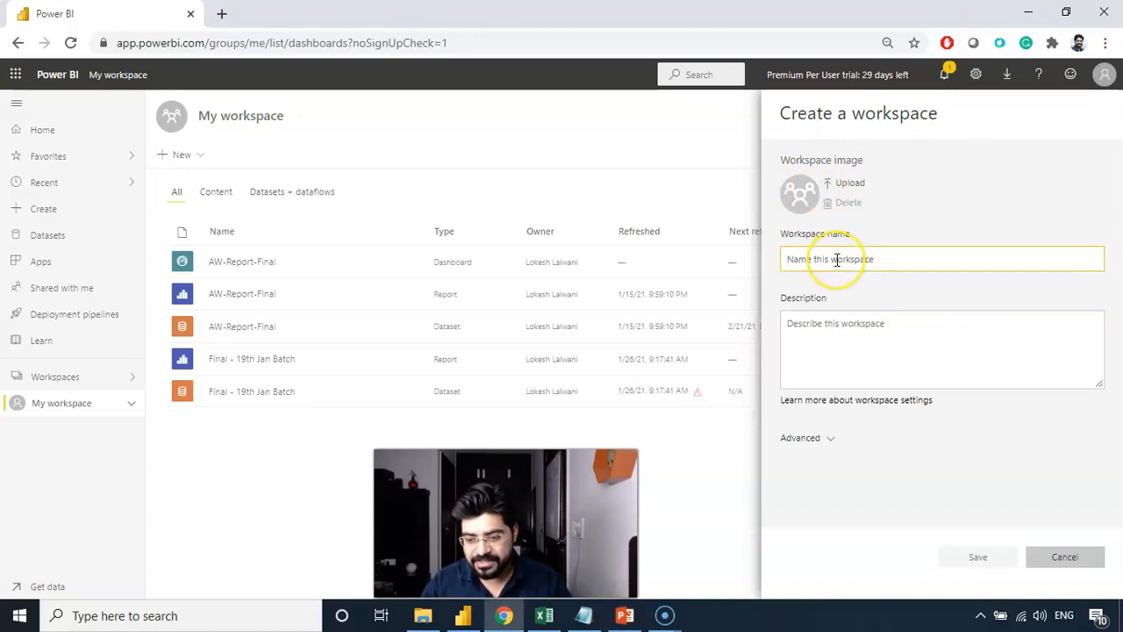
{"action": "type", "text": "AW"}
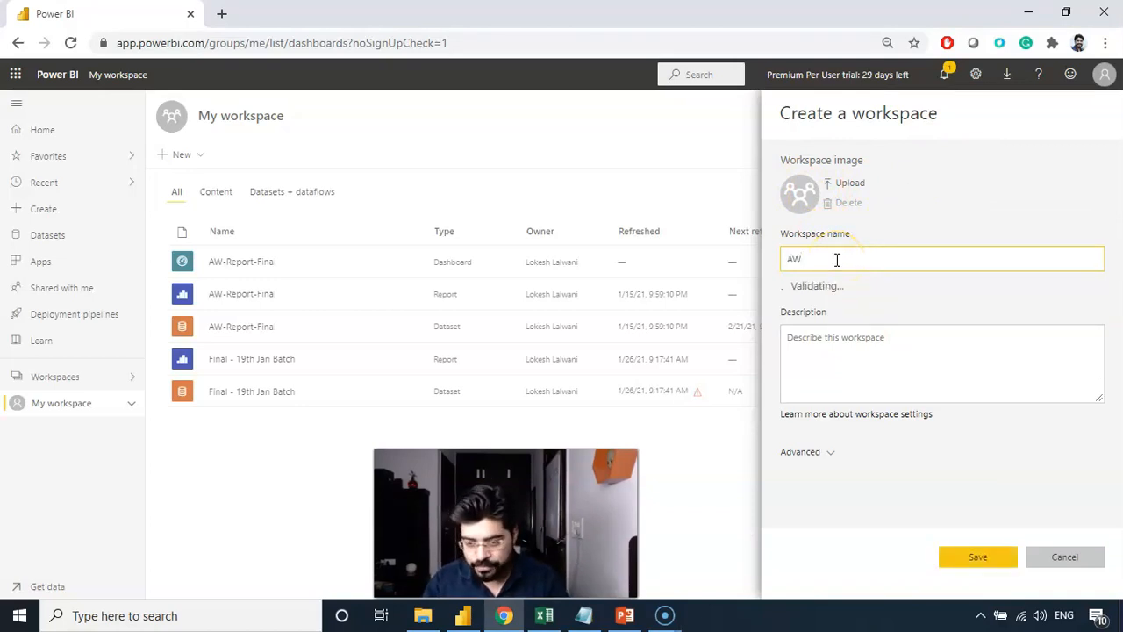
{"action": "type", "text": "Wod"}
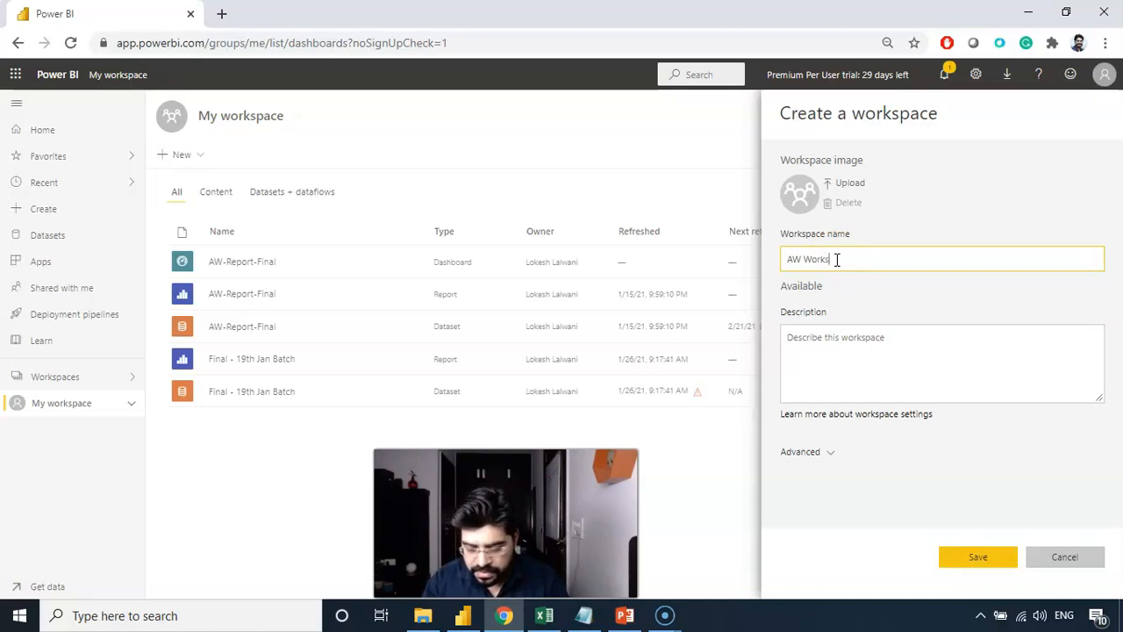
{"action": "type", "text": "pace"}
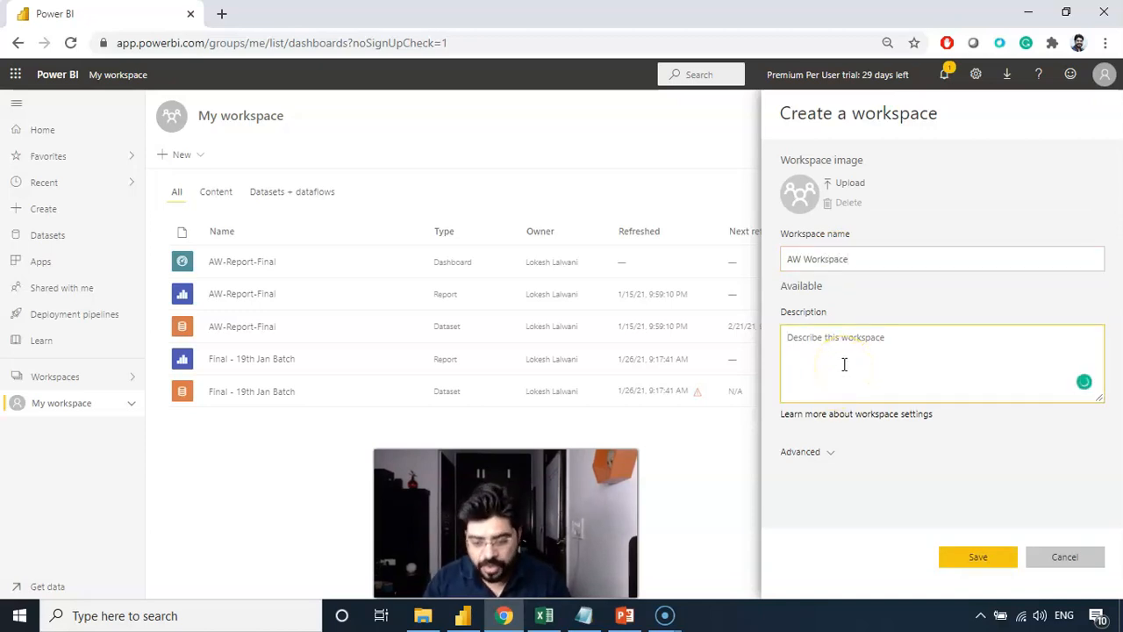
{"action": "type", "text": "AW report"}
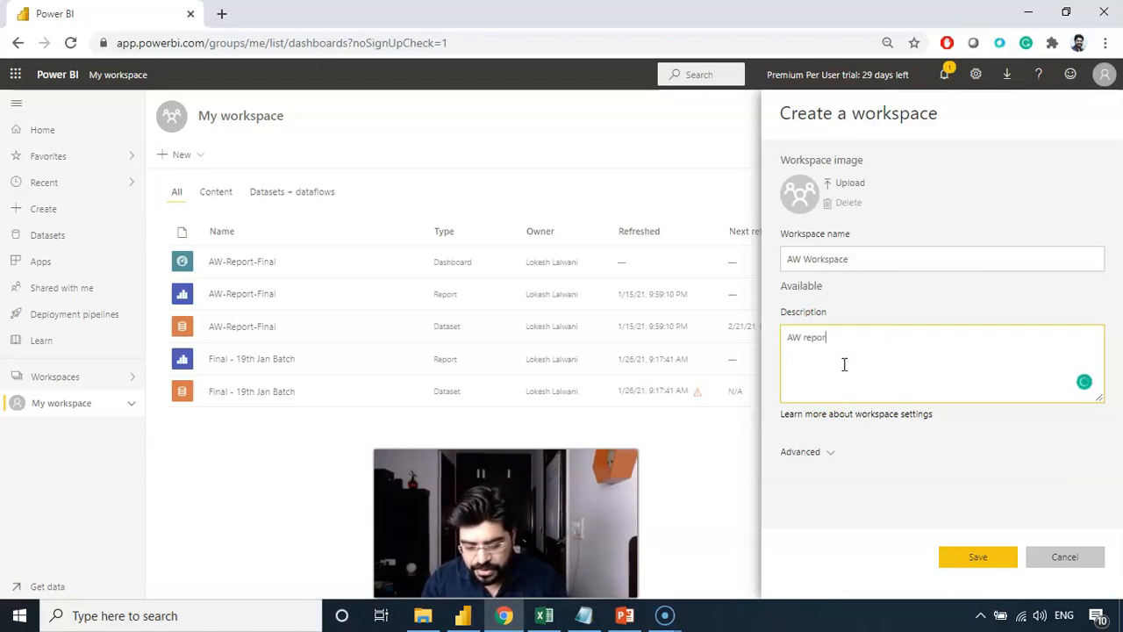
{"action": "type", "text": "ts and D"}
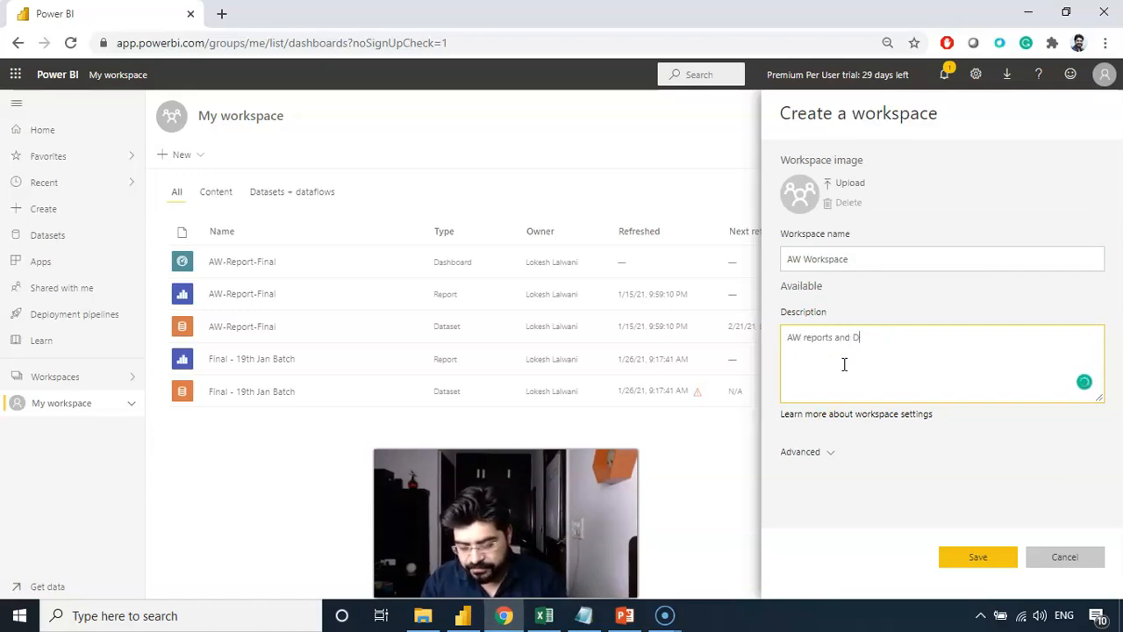
{"action": "type", "text": "ashboards"}
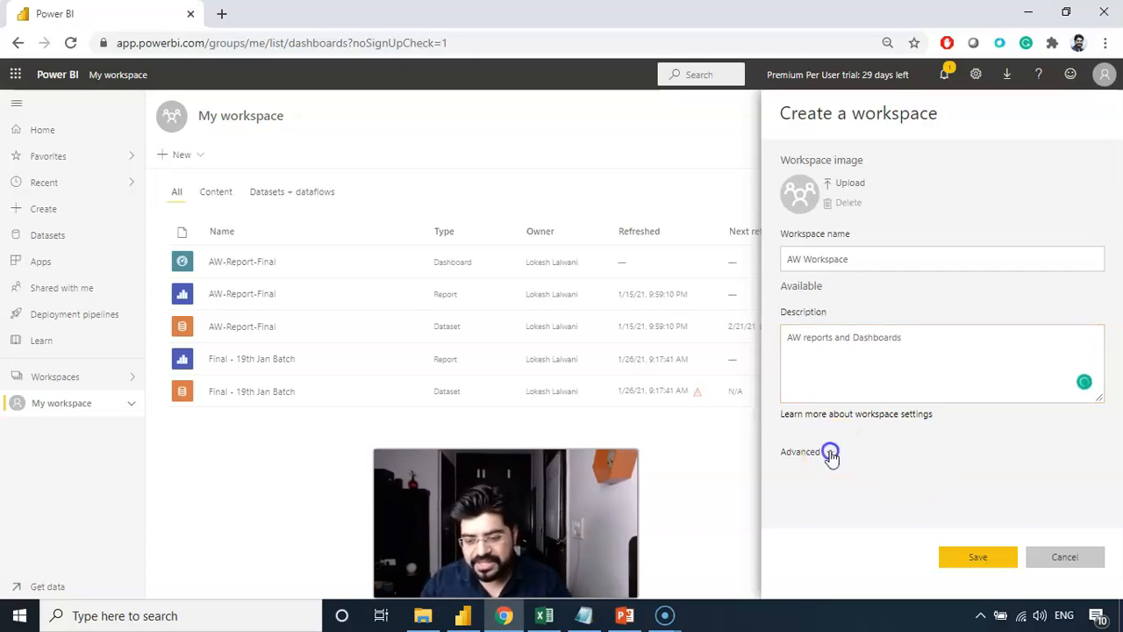
{"action": "left_click", "coordinate": [799, 451]}
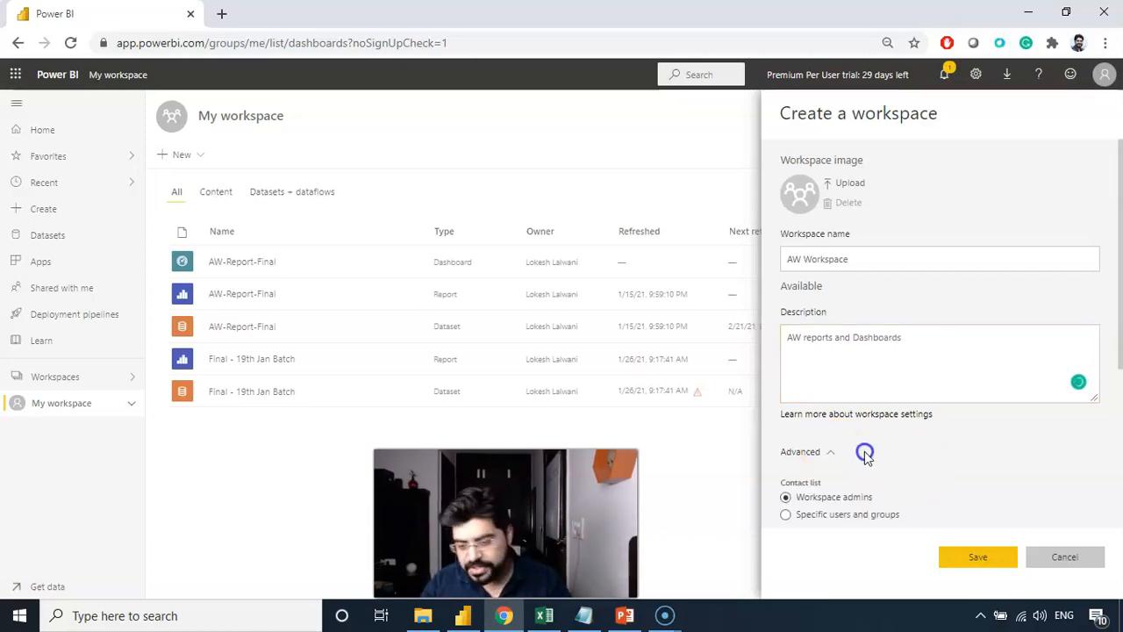
{"action": "mouse_move", "coordinate": [848, 526]}
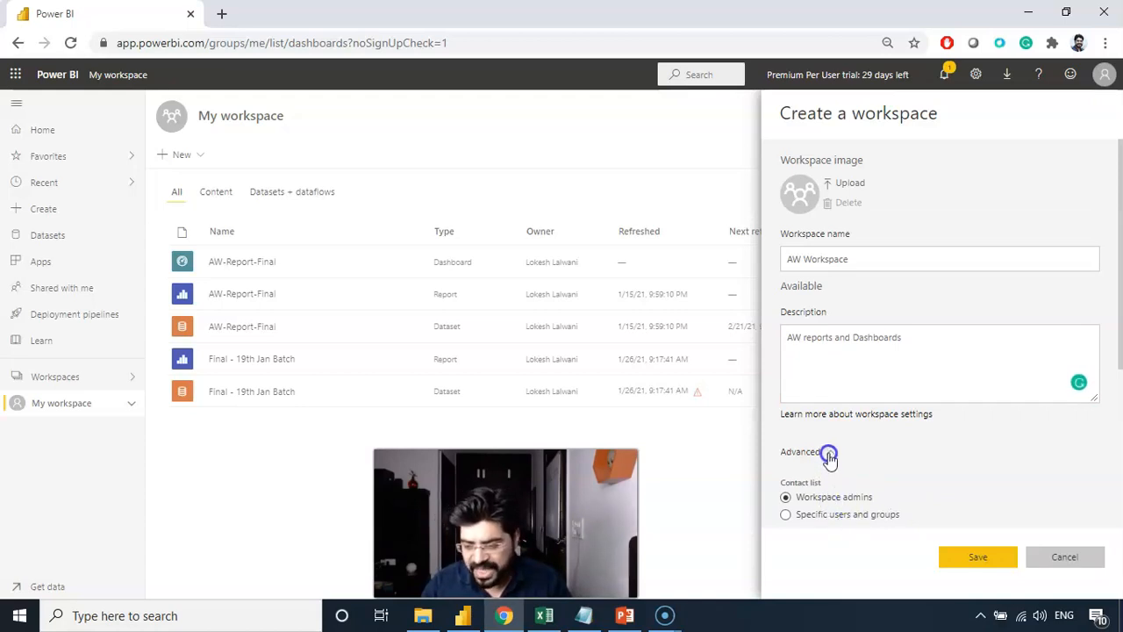
{"action": "left_click", "coordinate": [799, 451]}
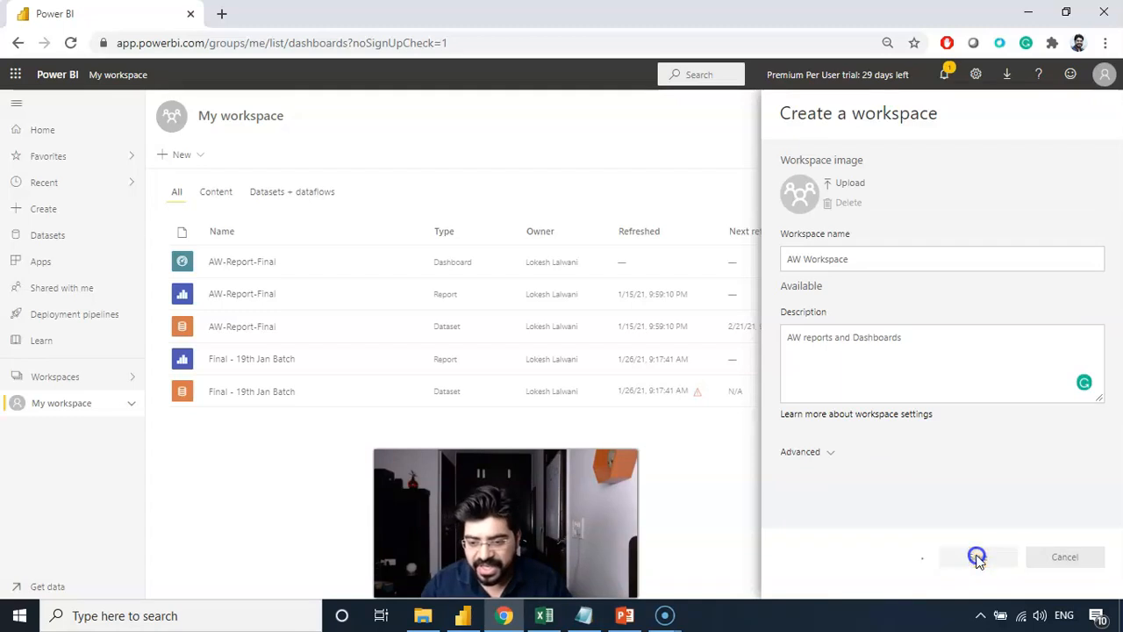
Step: Save AW Workspace, then view its more-options menu in the workspaces list
{"action": "left_click", "coordinate": [976, 556]}
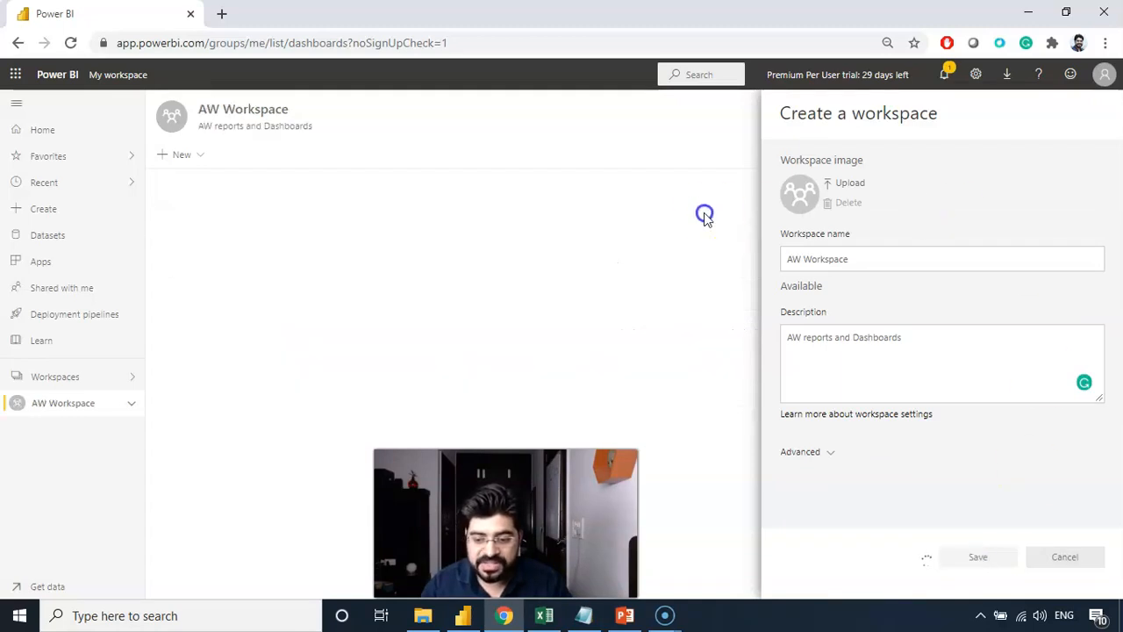
{"action": "left_click", "coordinate": [977, 556]}
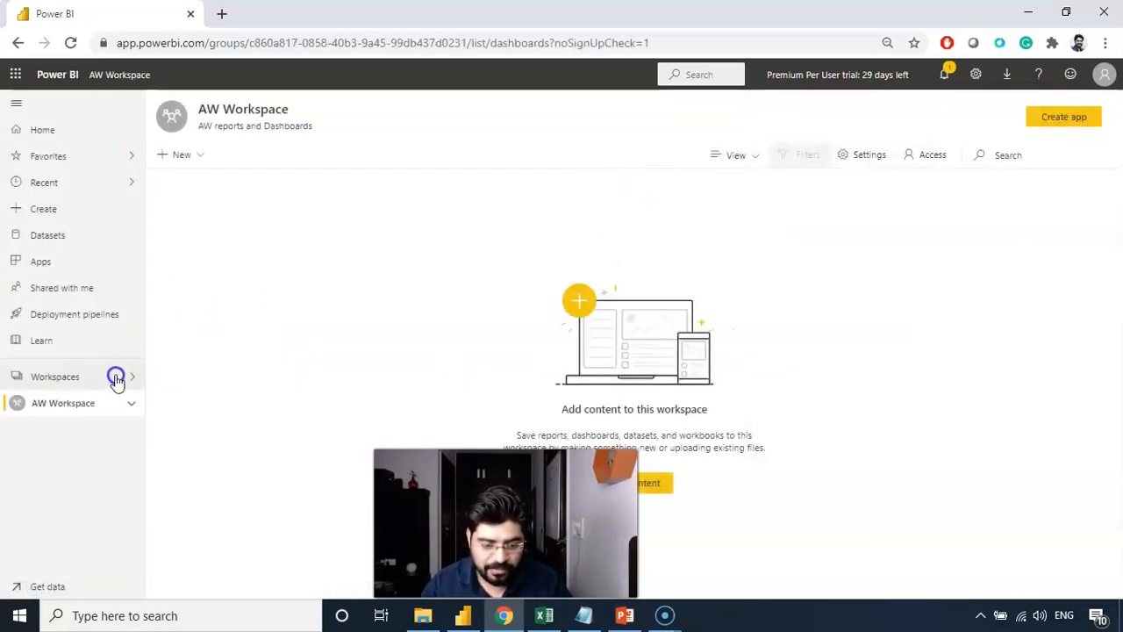
{"action": "left_click", "coordinate": [54, 376]}
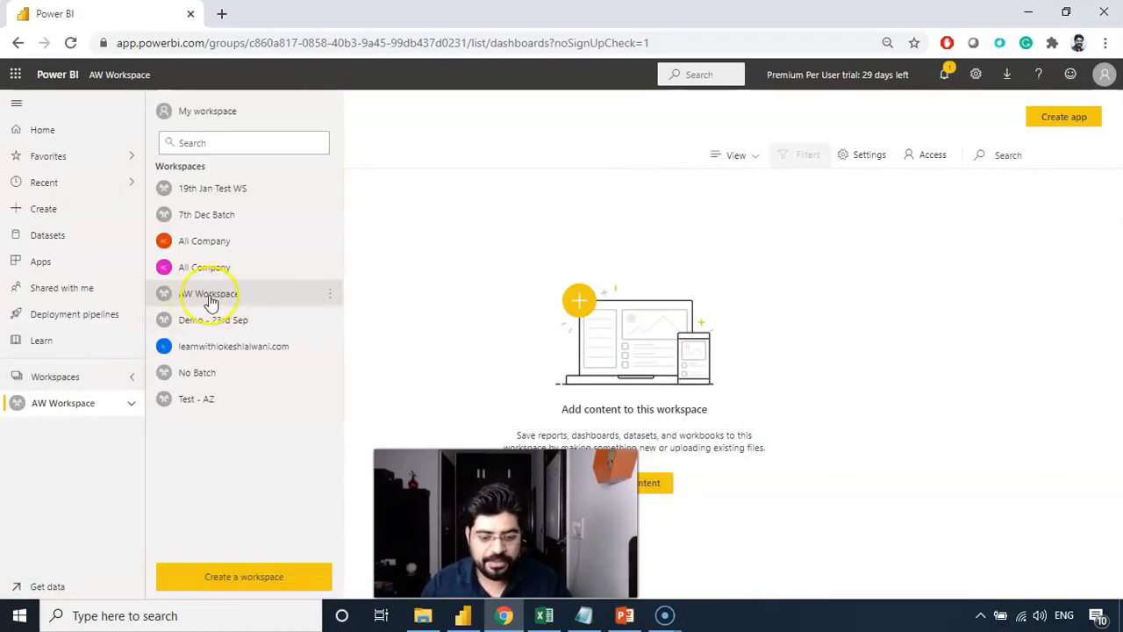
{"action": "mouse_move", "coordinate": [327, 296]}
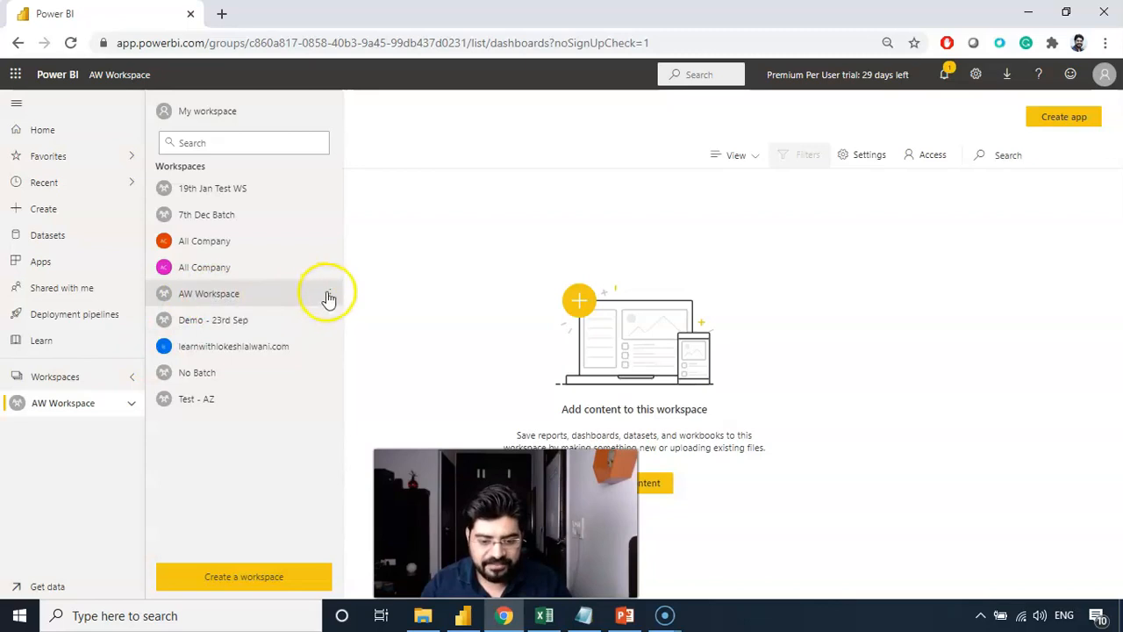
{"action": "left_click", "coordinate": [327, 293]}
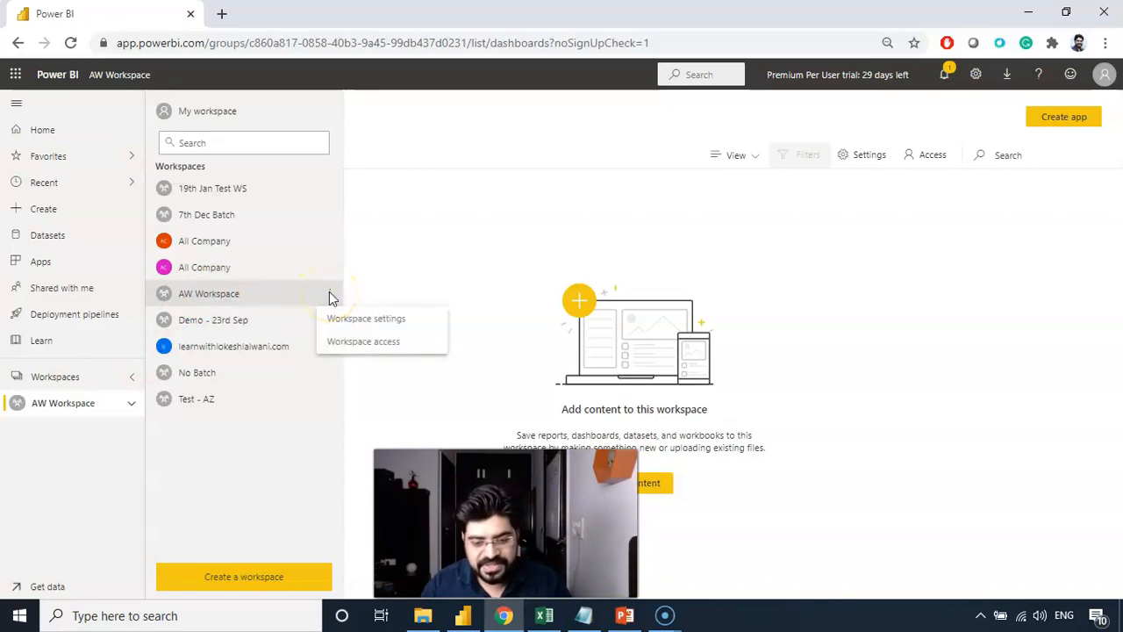
{"action": "mouse_move", "coordinate": [362, 341]}
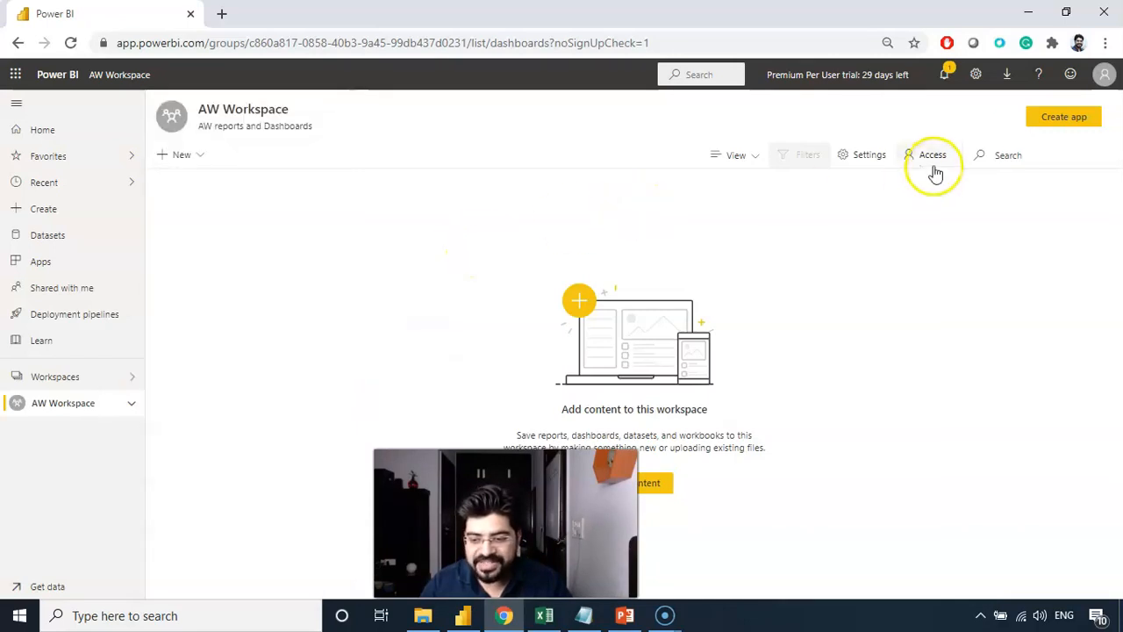
{"action": "mouse_move", "coordinate": [576, 184]}
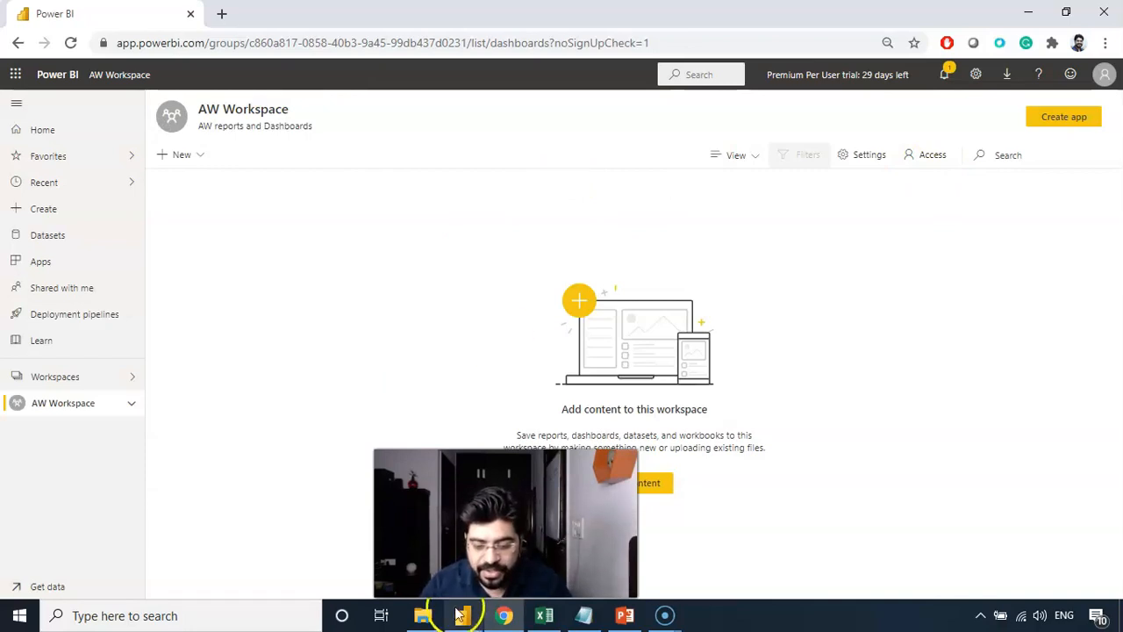
Step: Publish AW-Report-Final from Power BI Desktop, choosing AW Workspace as destination
{"action": "left_click", "coordinate": [463, 615]}
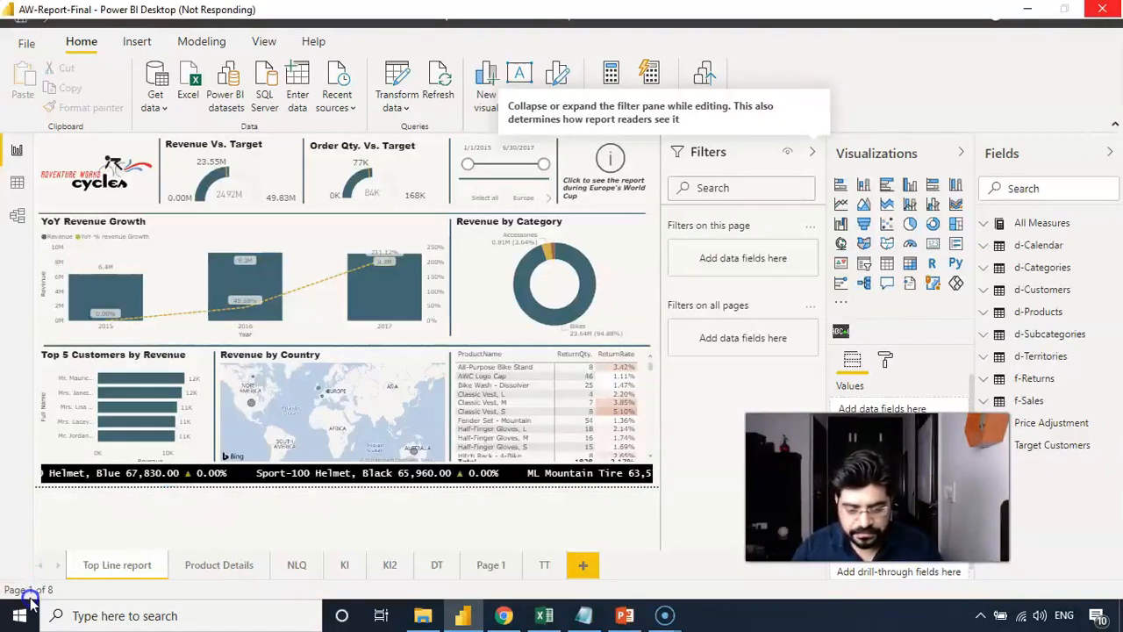
{"action": "left_click", "coordinate": [701, 84]}
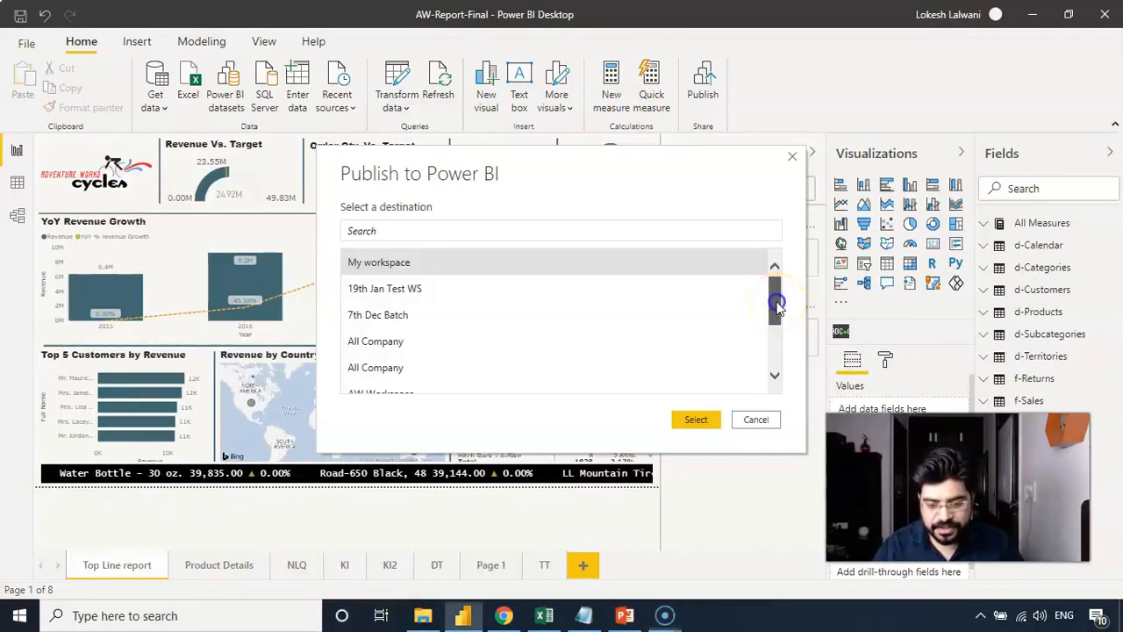
{"action": "scroll", "scroll_direction": "down", "scroll_amount": 3}
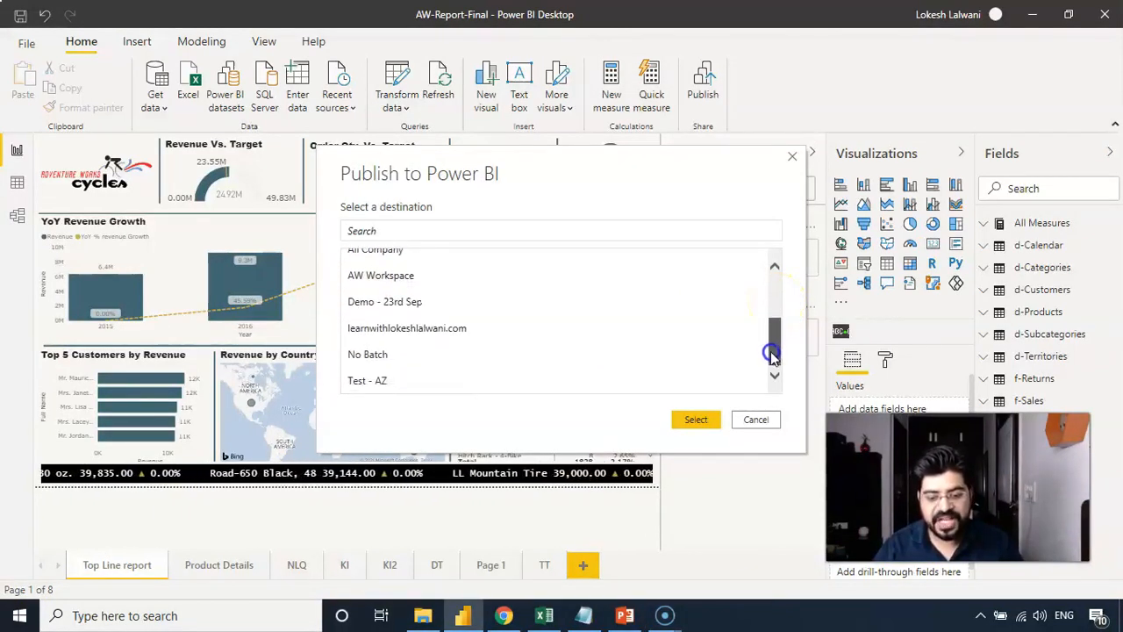
{"action": "scroll", "scroll_direction": "up", "scroll_amount": 3}
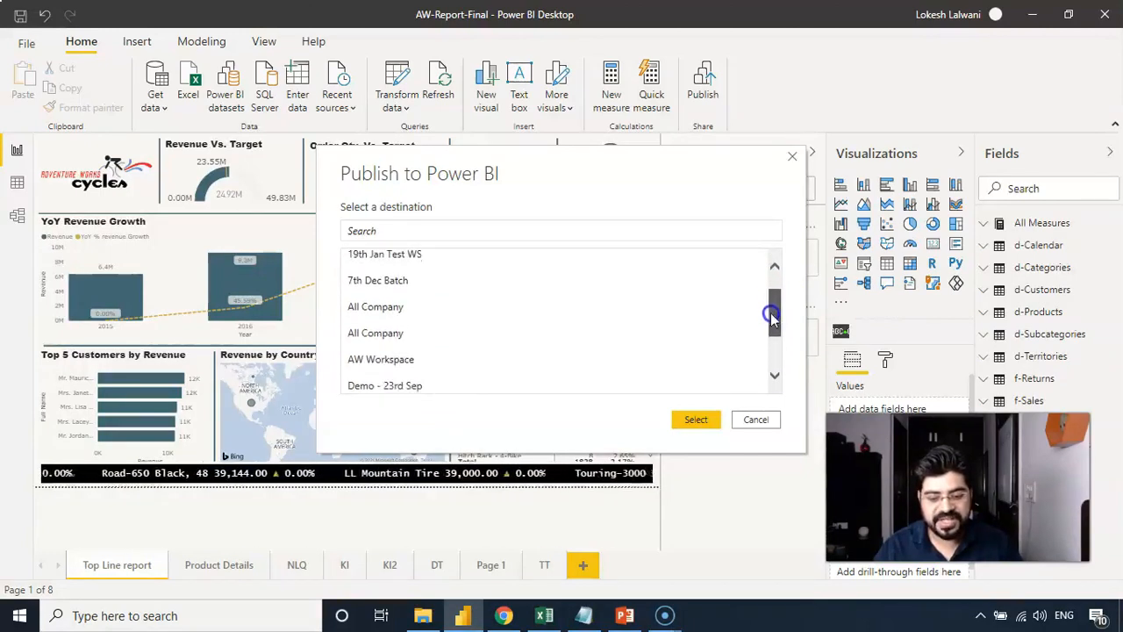
{"action": "left_click", "coordinate": [380, 359]}
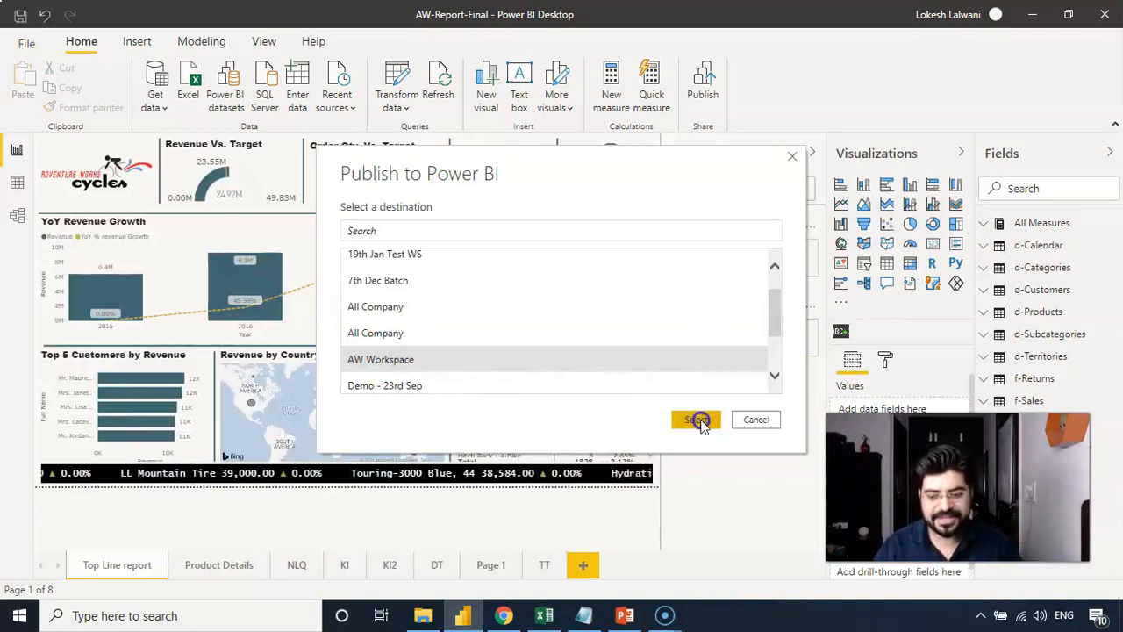
{"action": "left_click", "coordinate": [695, 419]}
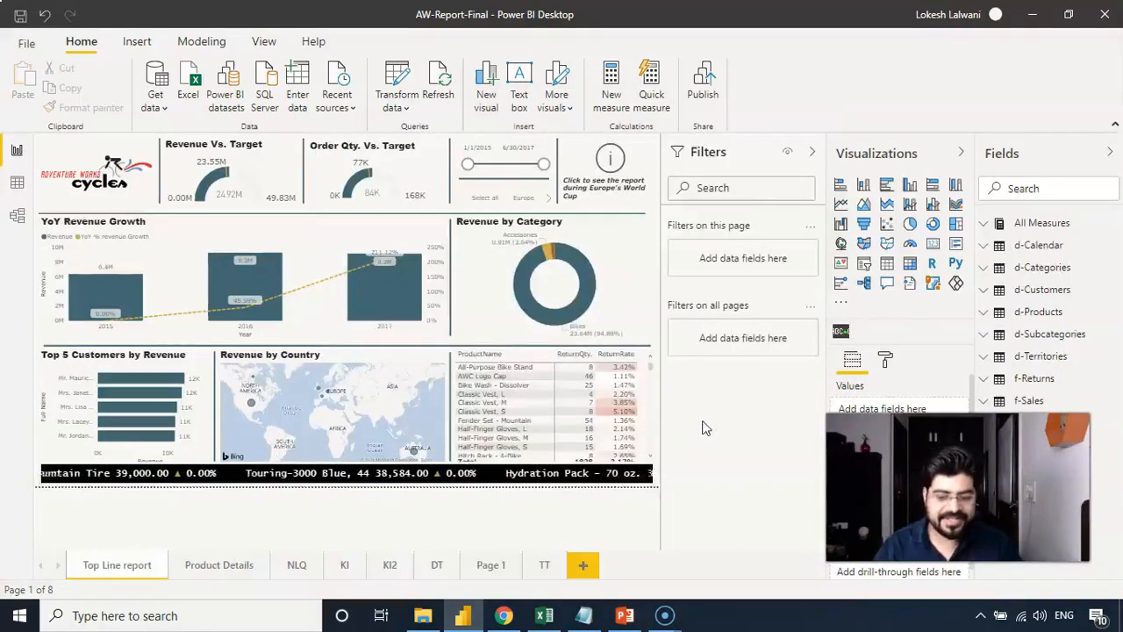
Step: Open the published report link to see AW Workspace in the browser
{"action": "left_click", "coordinate": [703, 85]}
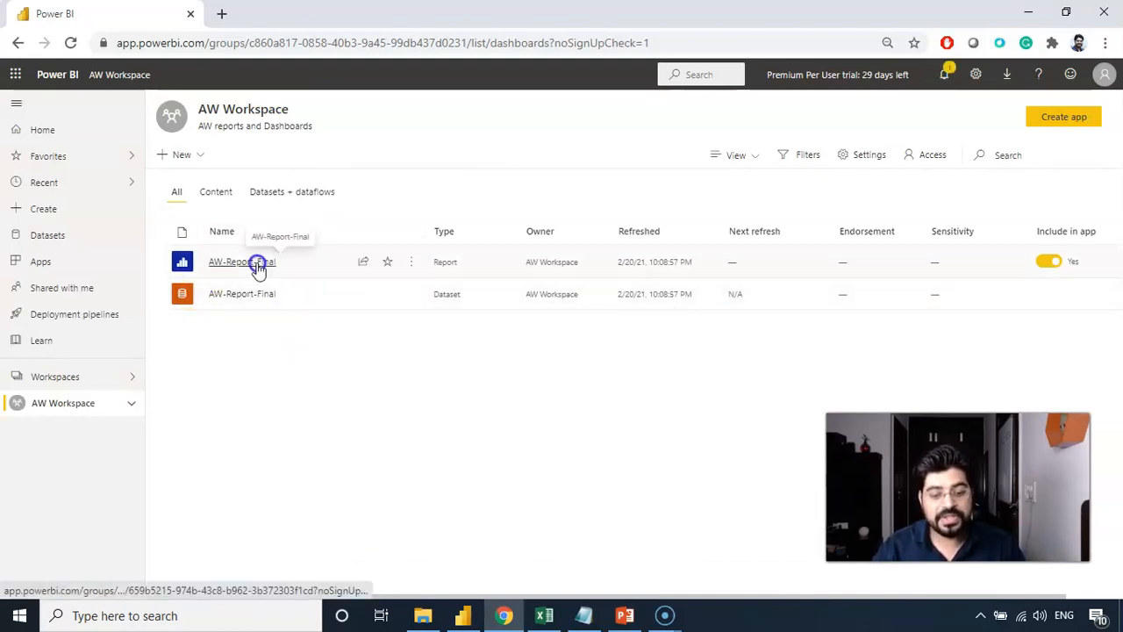
Step: View the AW-Report-Final report and its pages, then return to AW Workspace's content list
{"action": "left_click", "coordinate": [241, 261]}
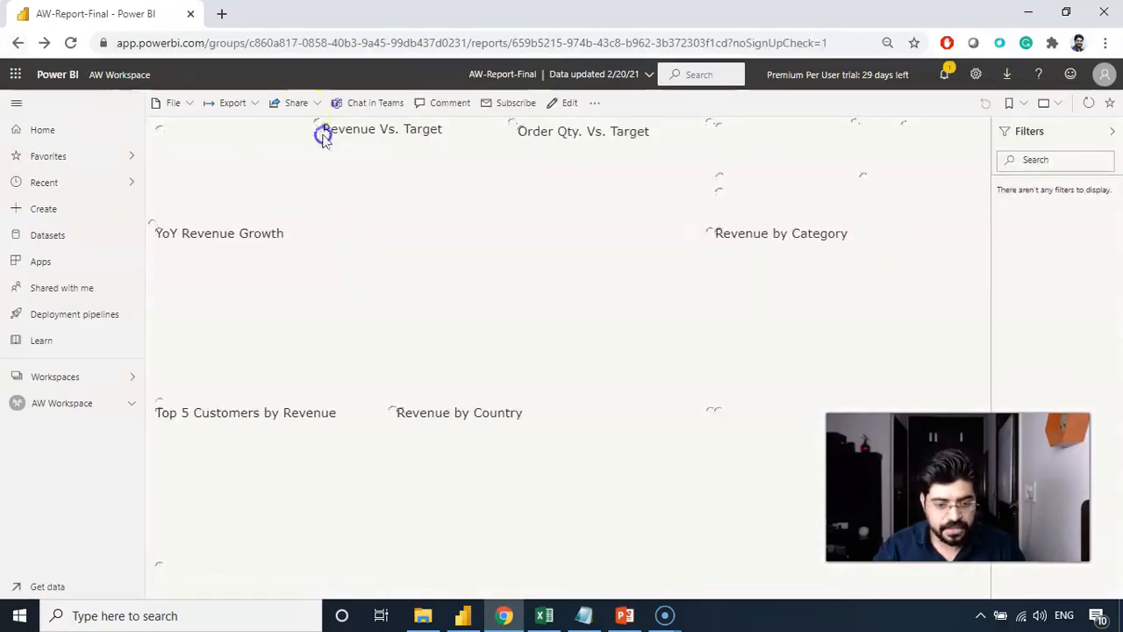
{"action": "left_click", "coordinate": [20, 42]}
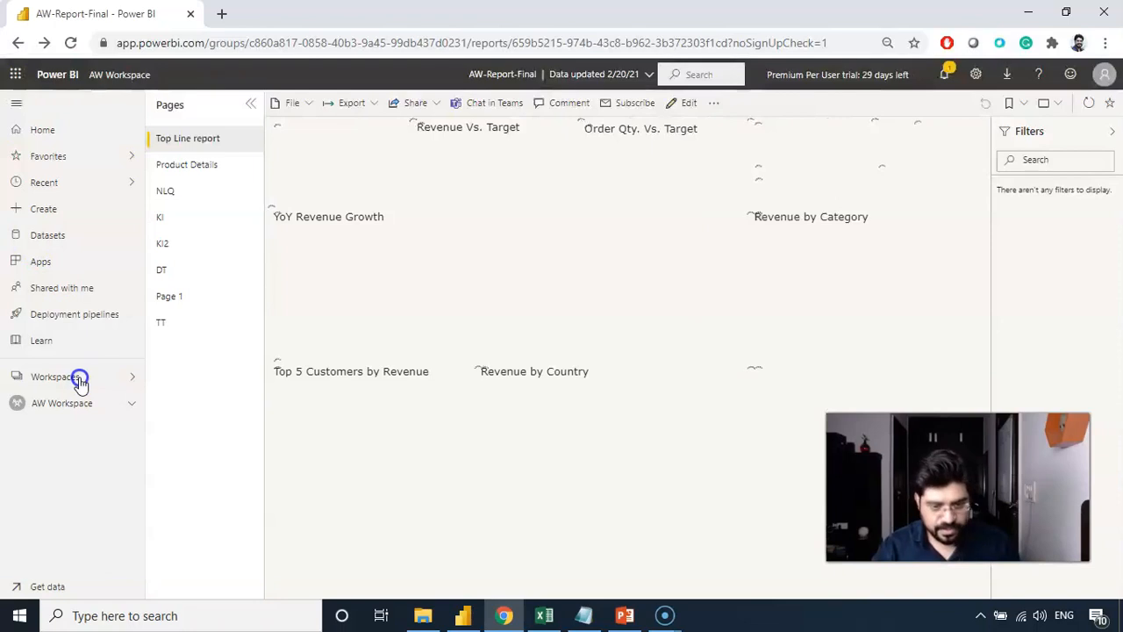
{"action": "left_click", "coordinate": [53, 376]}
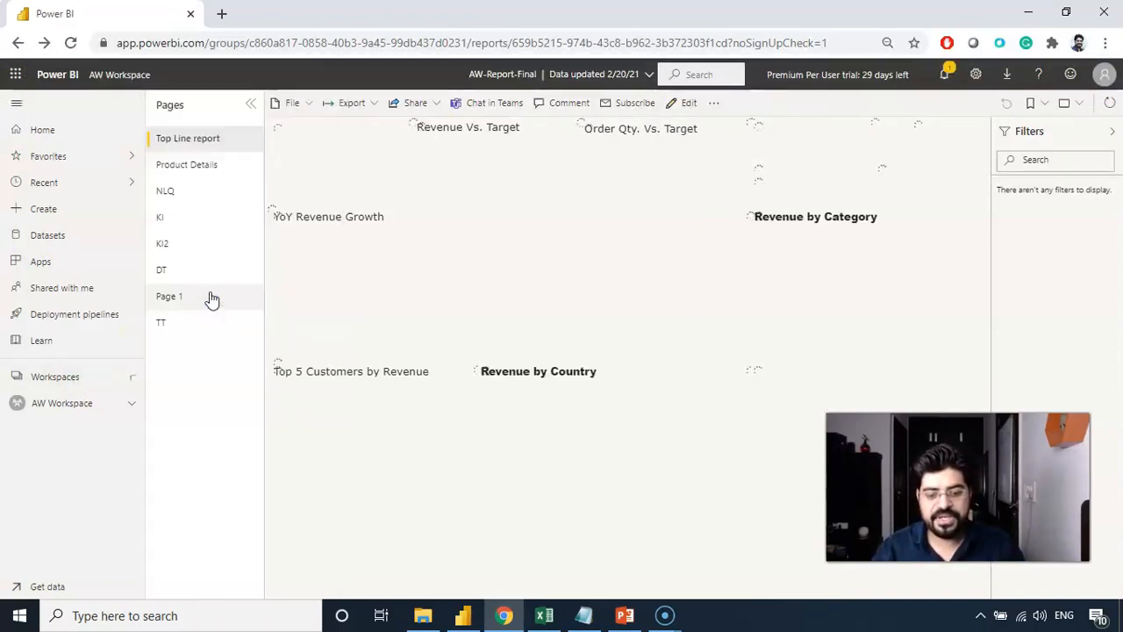
{"action": "mouse_move", "coordinate": [419, 339]}
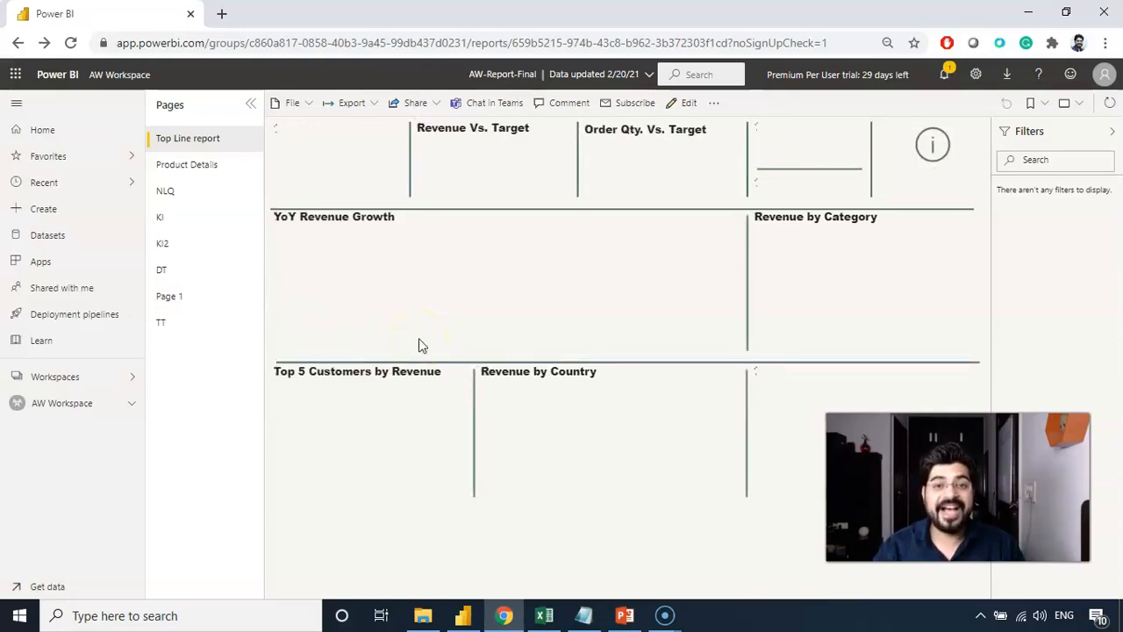
{"action": "mouse_move", "coordinate": [931, 145]}
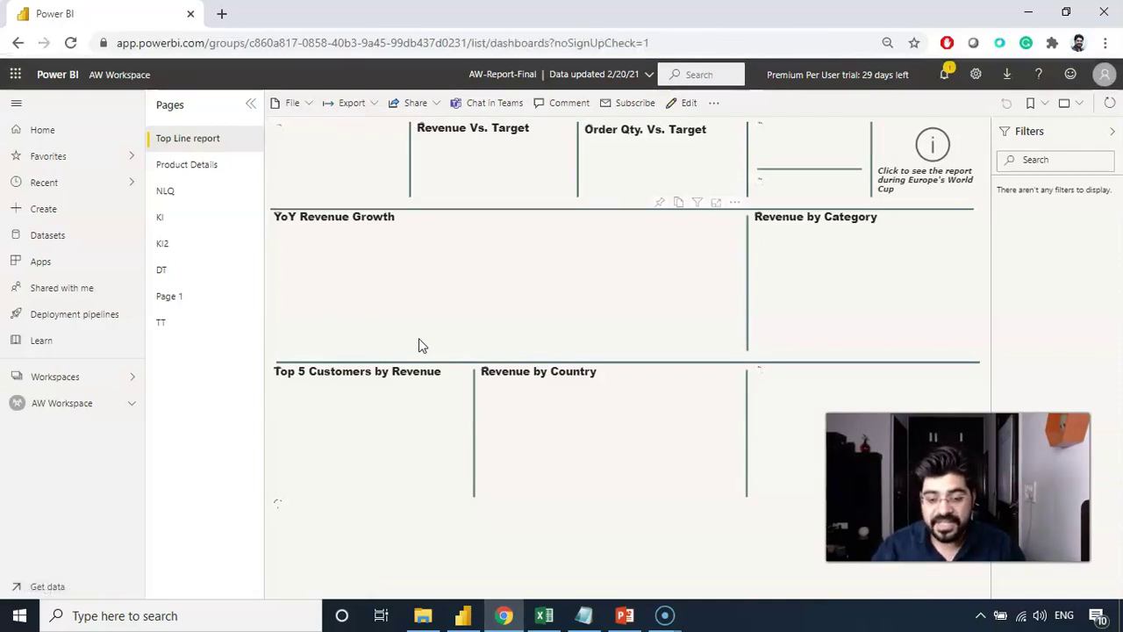
{"action": "left_click", "coordinate": [62, 403]}
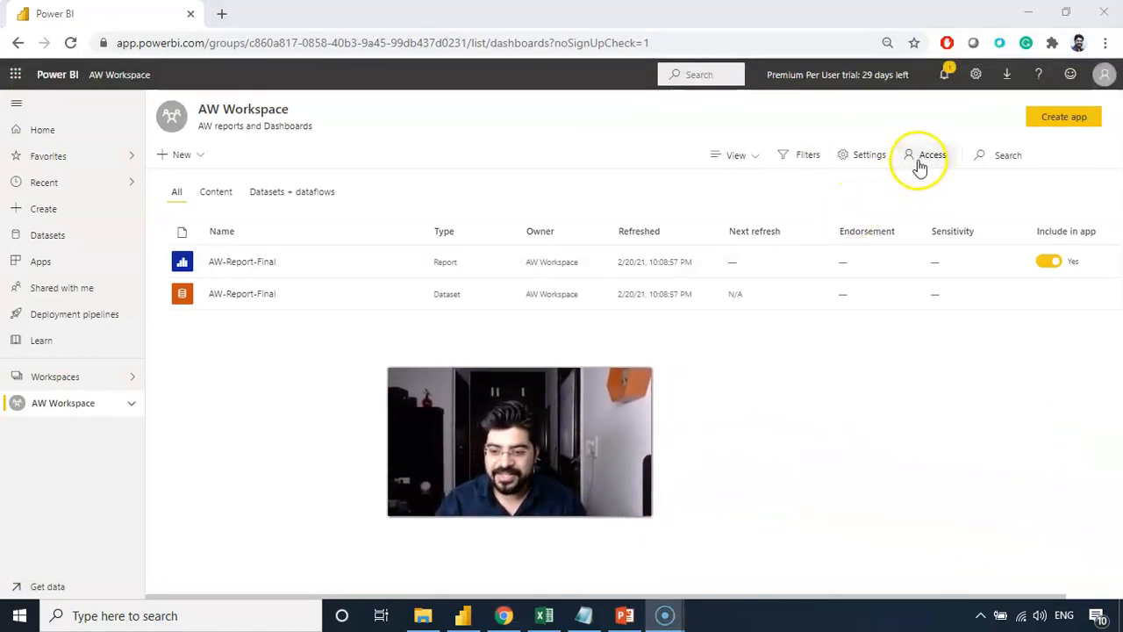
{"action": "mouse_move", "coordinate": [932, 154]}
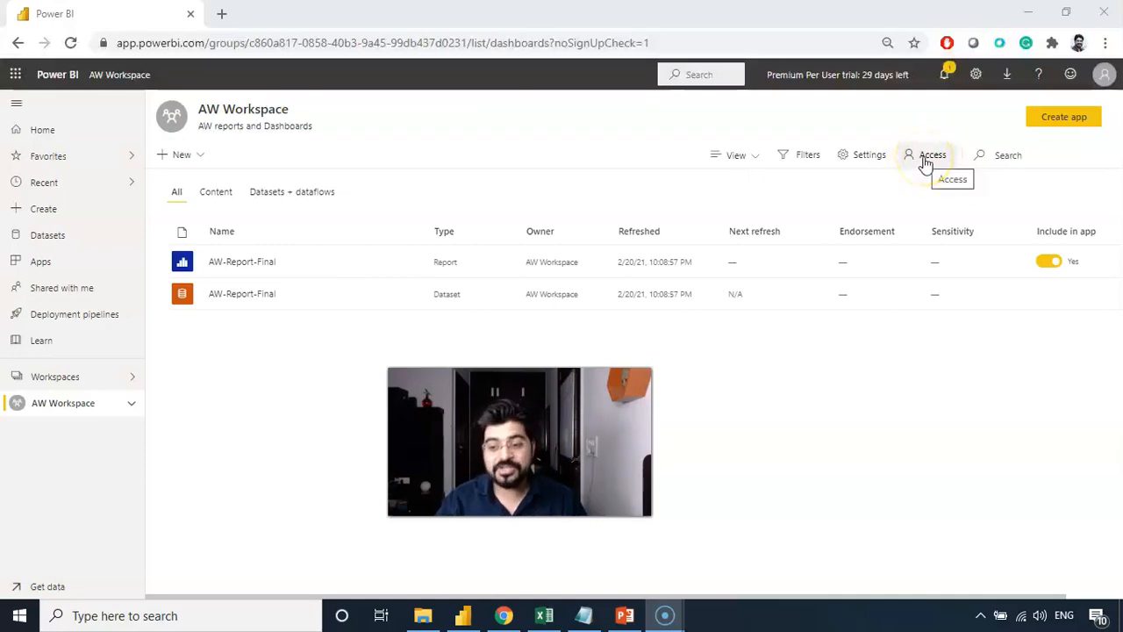
Step: In the Access pane, enter user 'lok' and list the available workspace roles
{"action": "left_click", "coordinate": [931, 155]}
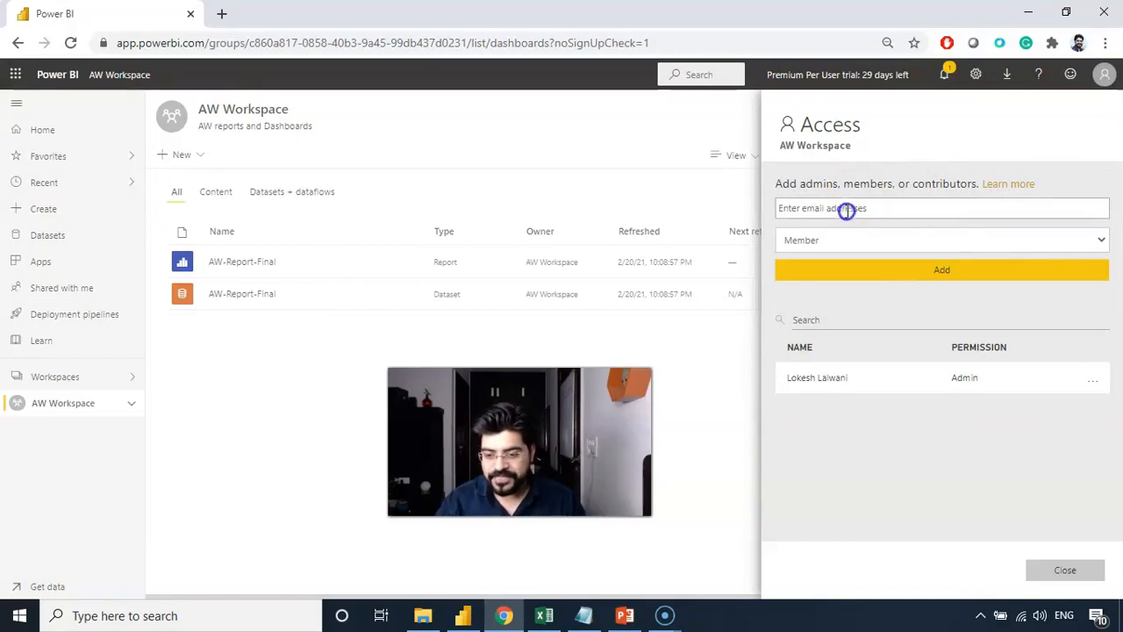
{"action": "type", "text": "lok"}
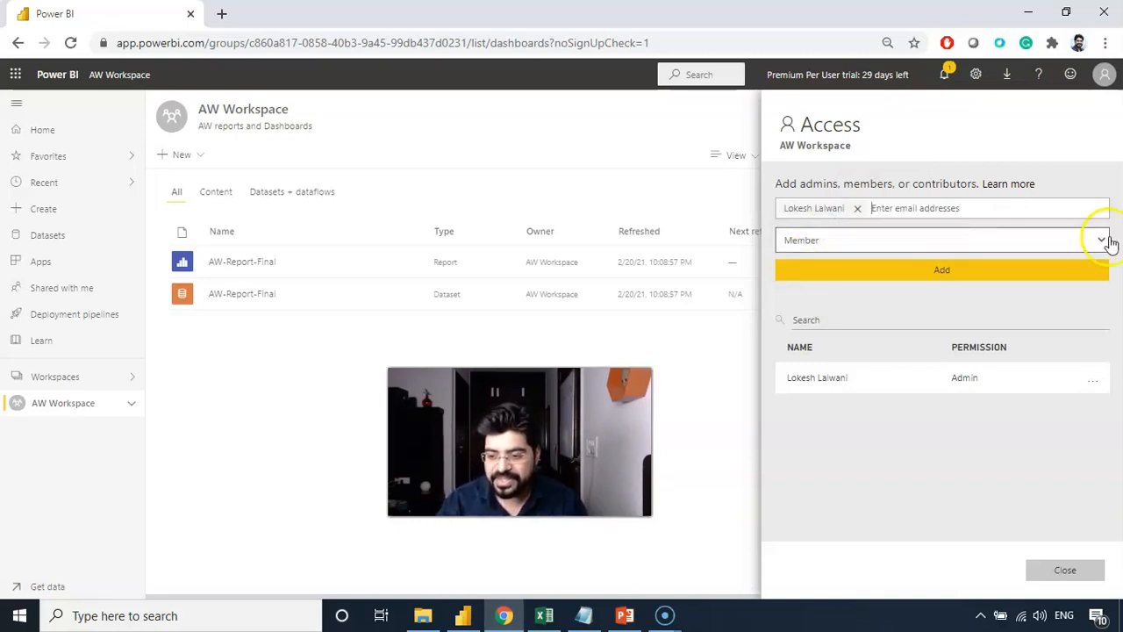
{"action": "left_click", "coordinate": [1101, 239]}
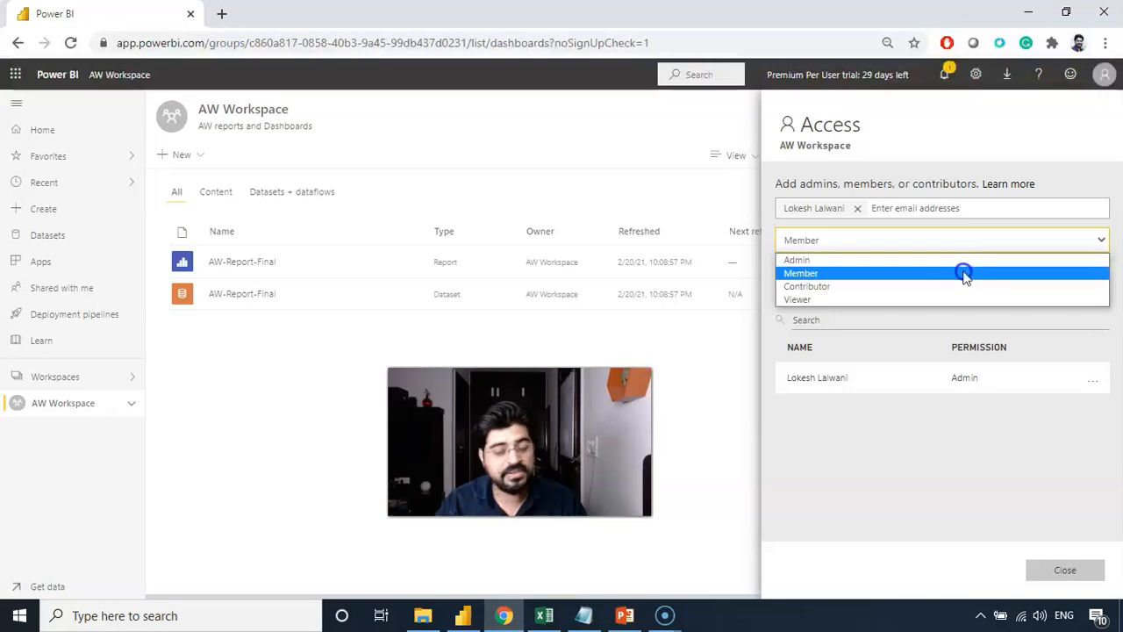
{"action": "mouse_move", "coordinate": [948, 299]}
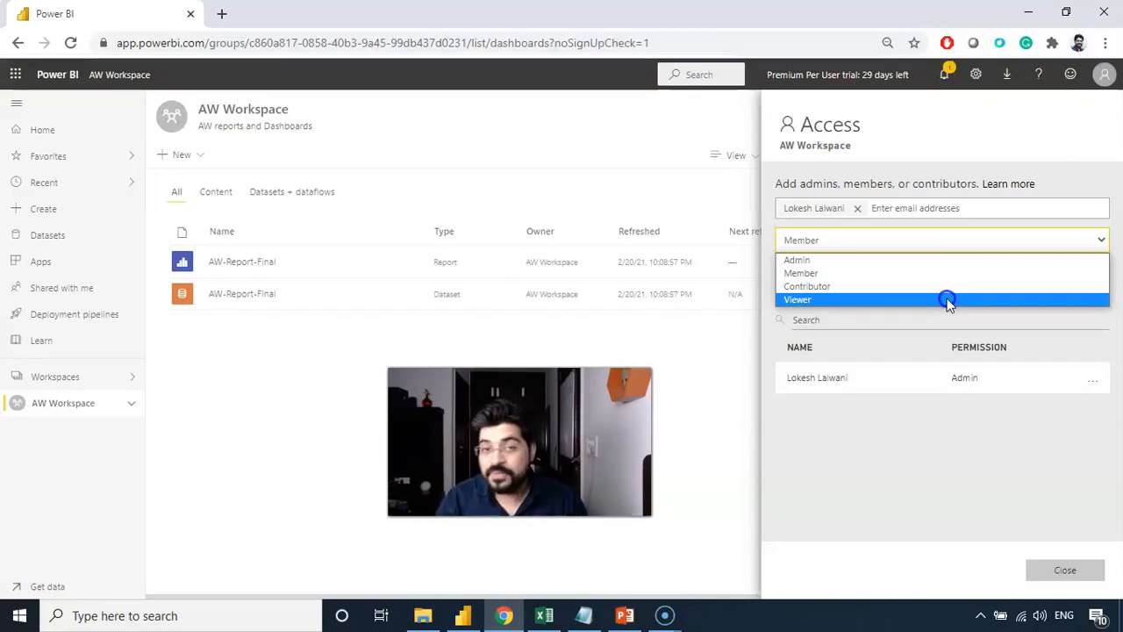
{"action": "mouse_move", "coordinate": [943, 286]}
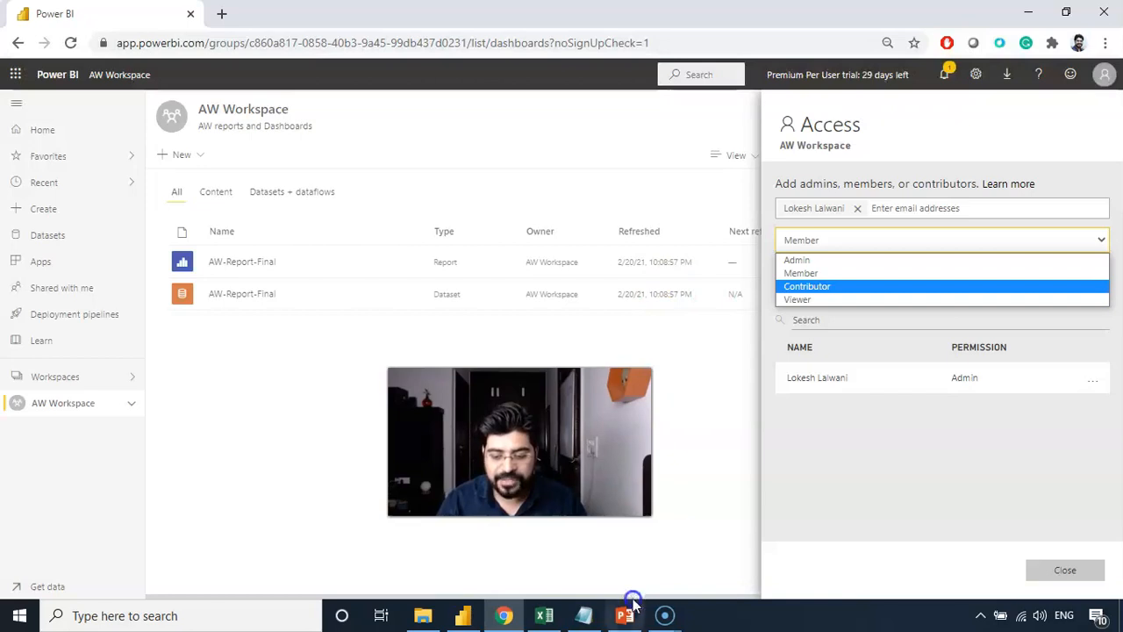
{"action": "left_click", "coordinate": [623, 615]}
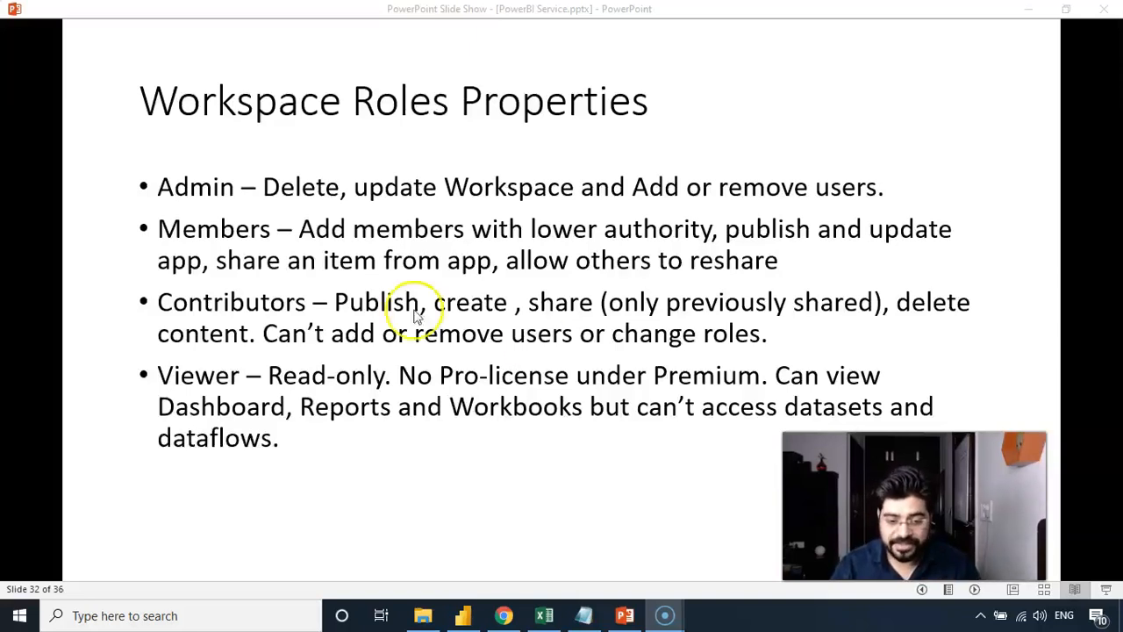
{"action": "mouse_move", "coordinate": [197, 203]}
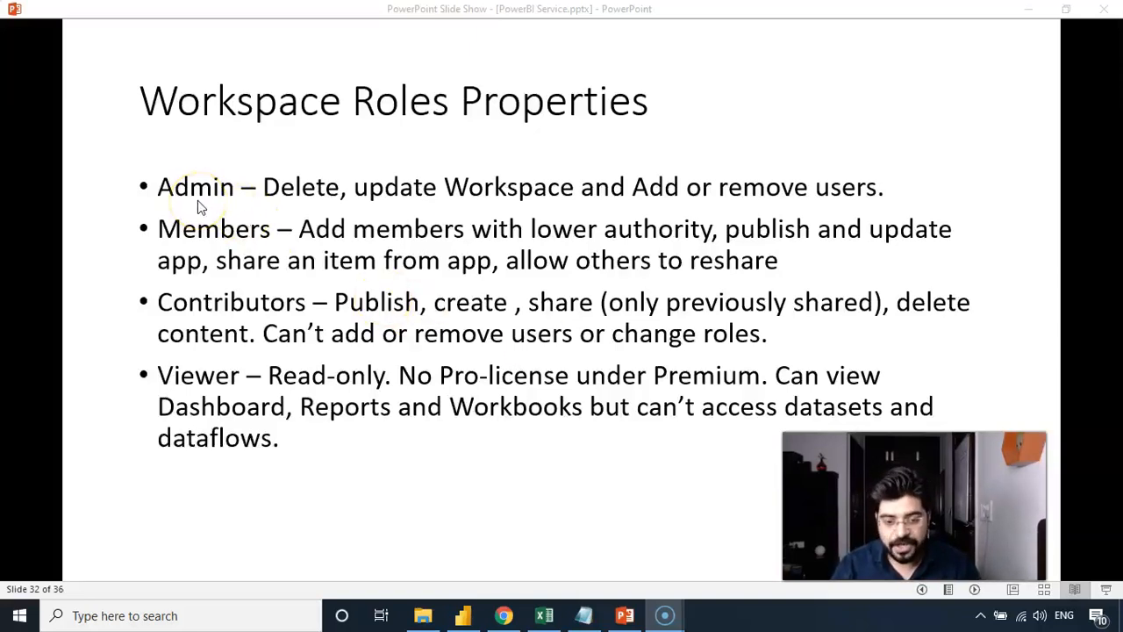
{"action": "mouse_move", "coordinate": [286, 198]}
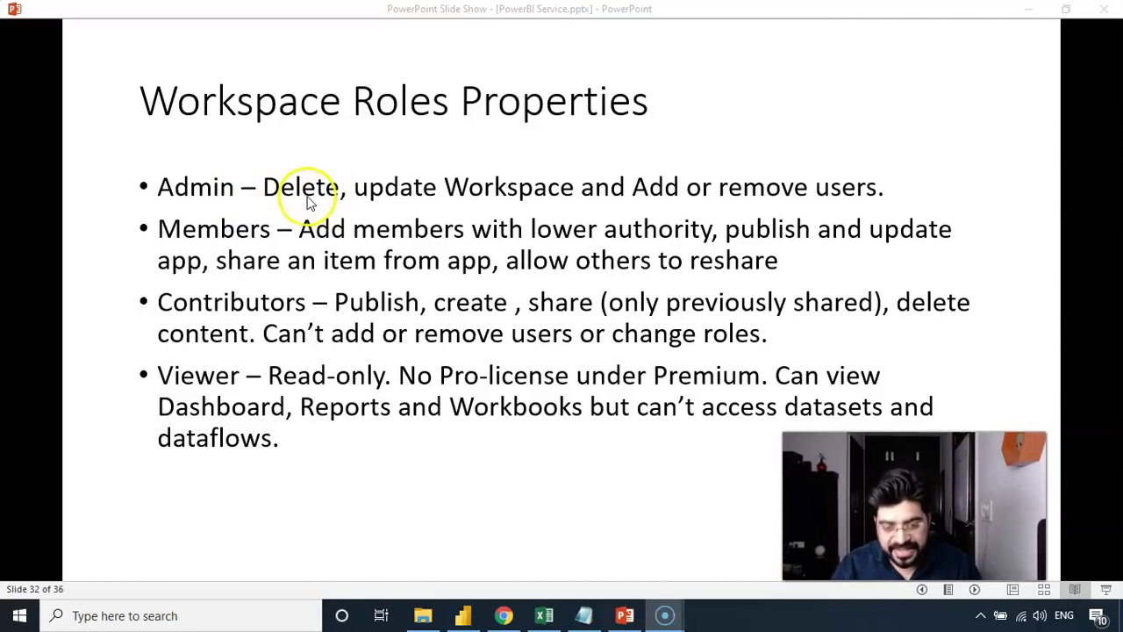
{"action": "mouse_move", "coordinate": [564, 199]}
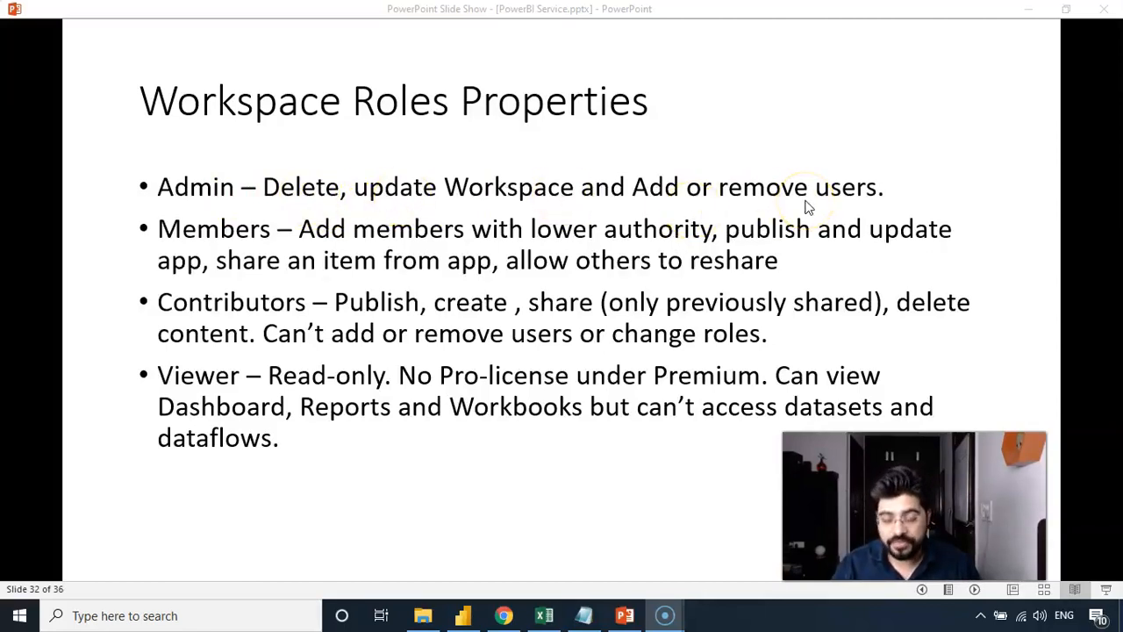
{"action": "mouse_move", "coordinate": [373, 228]}
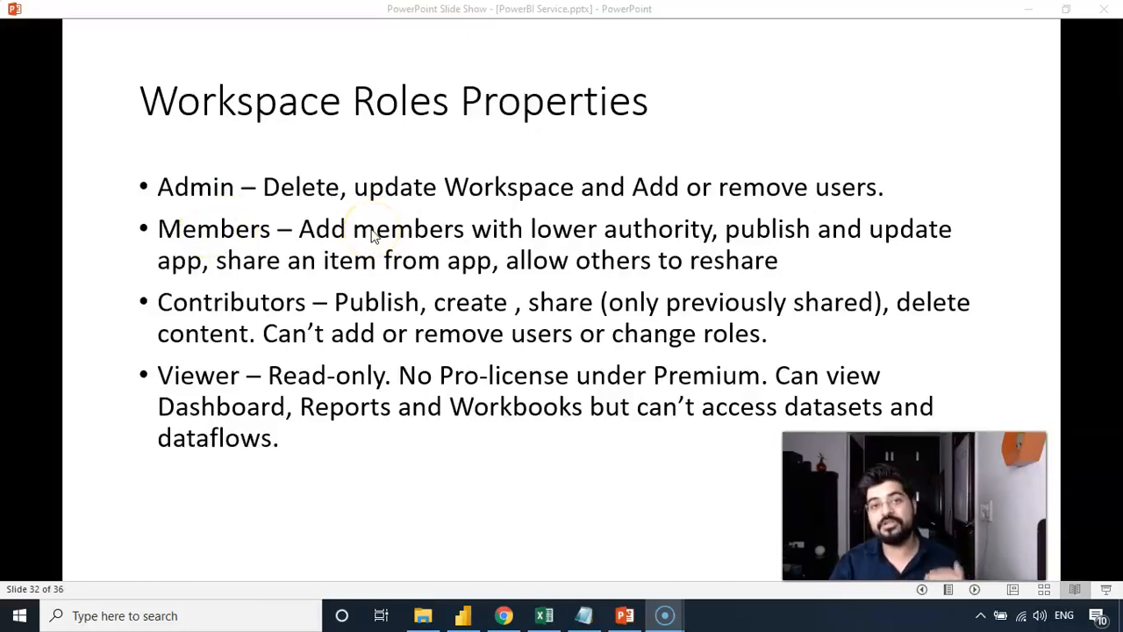
{"action": "mouse_move", "coordinate": [548, 224]}
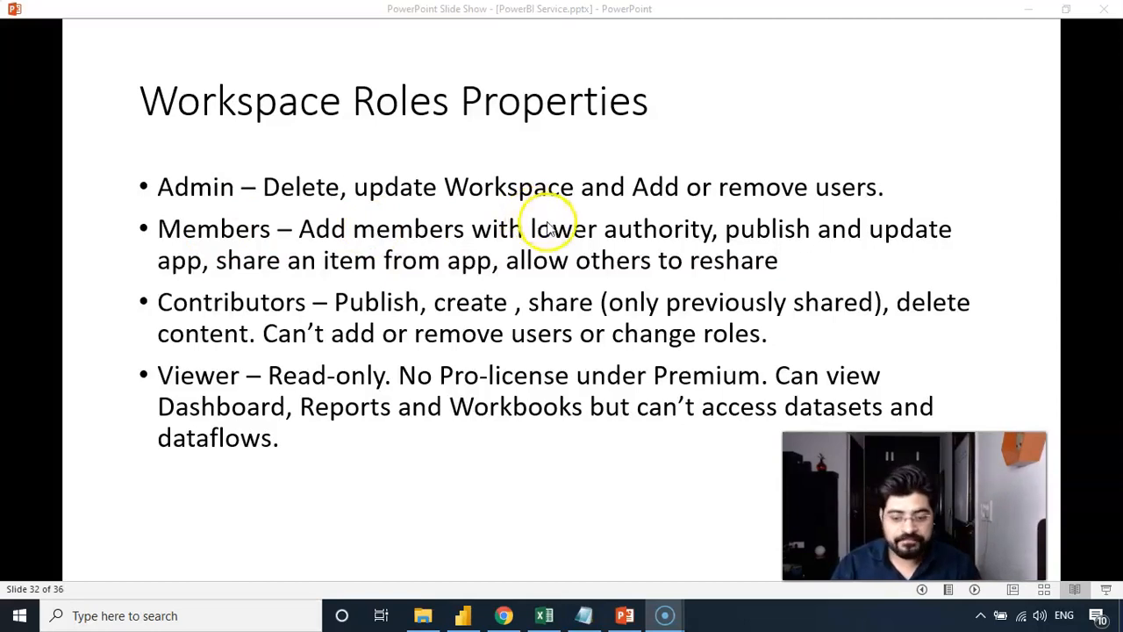
{"action": "mouse_move", "coordinate": [834, 233]}
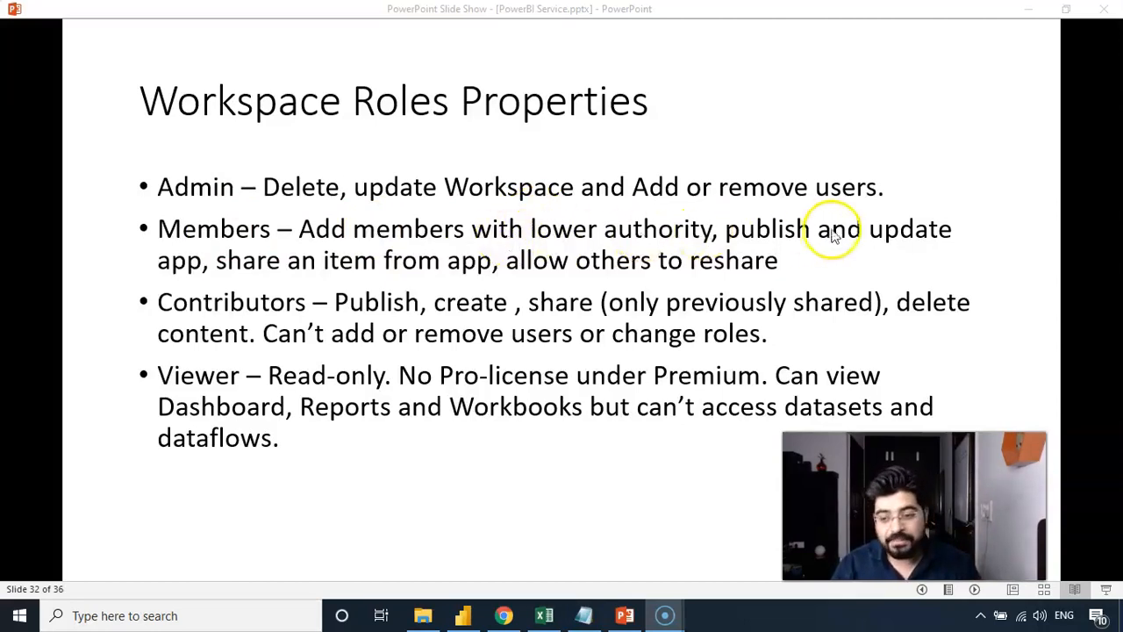
{"action": "mouse_move", "coordinate": [289, 272]}
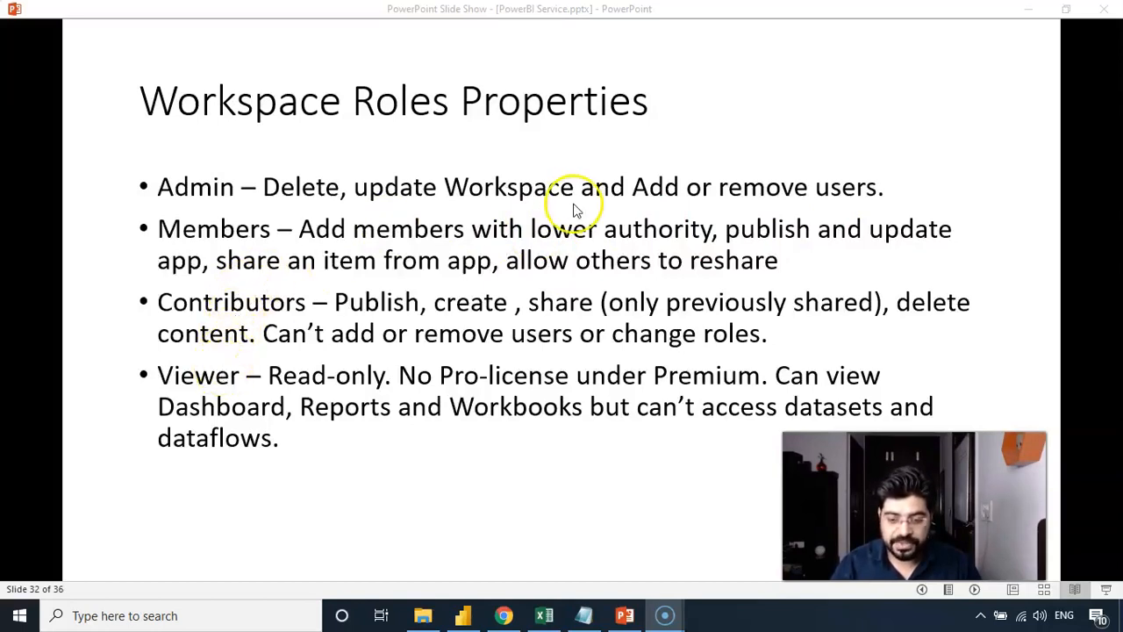
{"action": "mouse_move", "coordinate": [280, 303]}
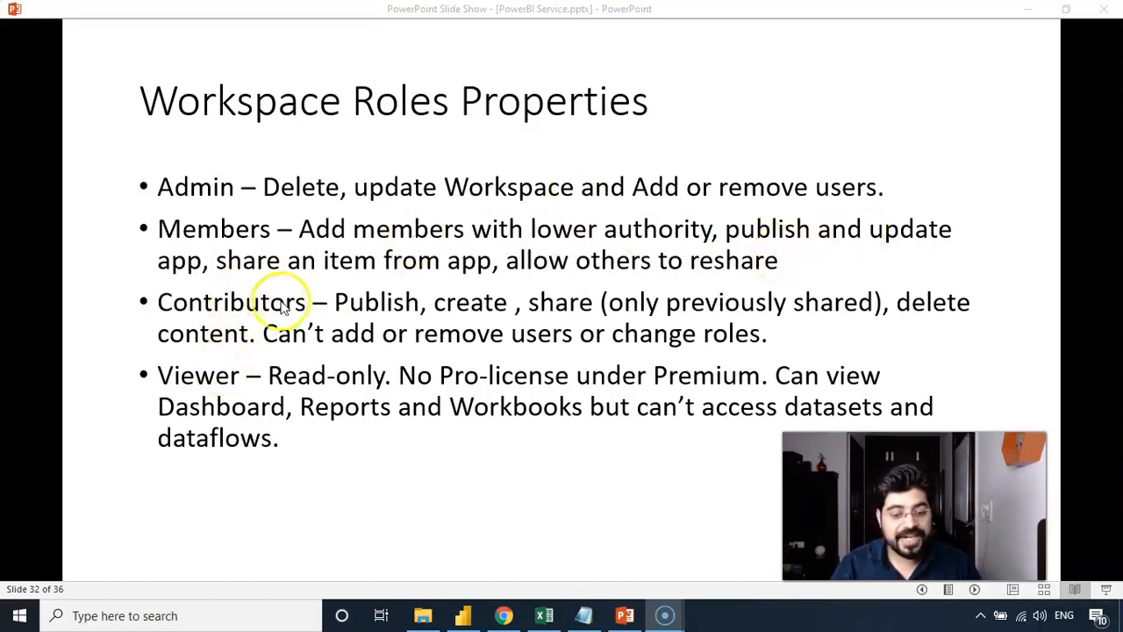
{"action": "mouse_move", "coordinate": [351, 288]}
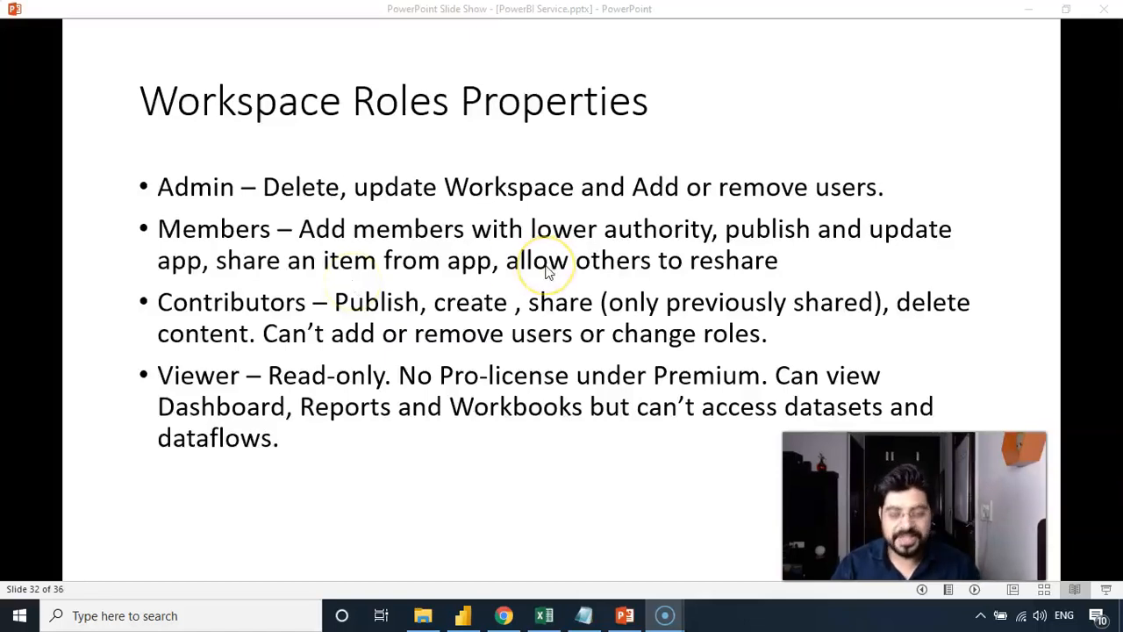
{"action": "mouse_move", "coordinate": [638, 291]}
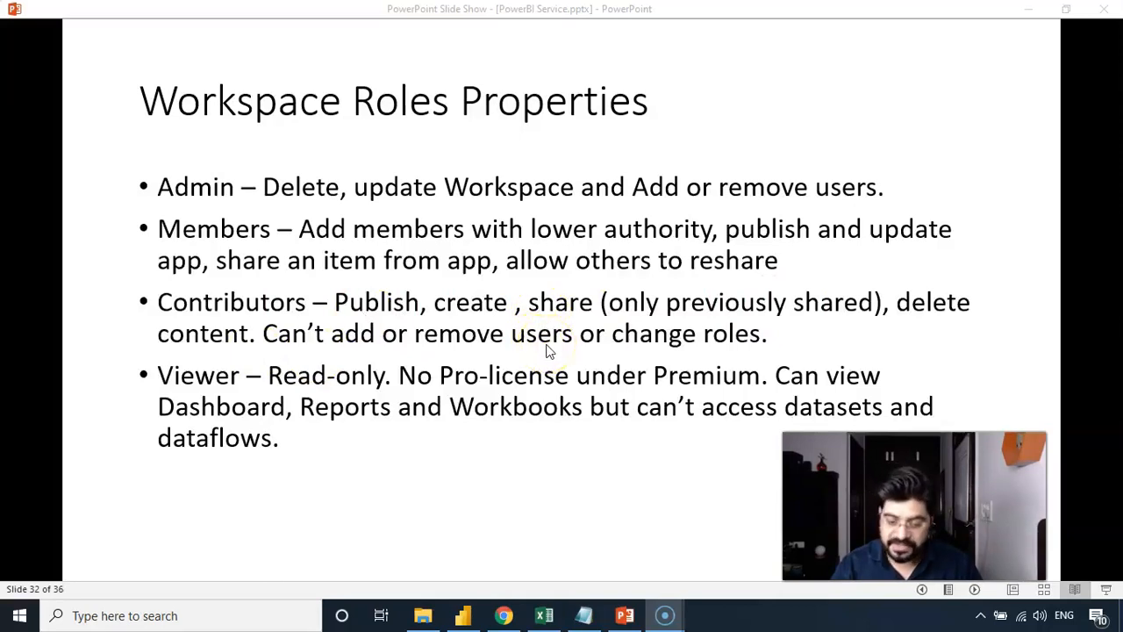
{"action": "mouse_move", "coordinate": [197, 381]}
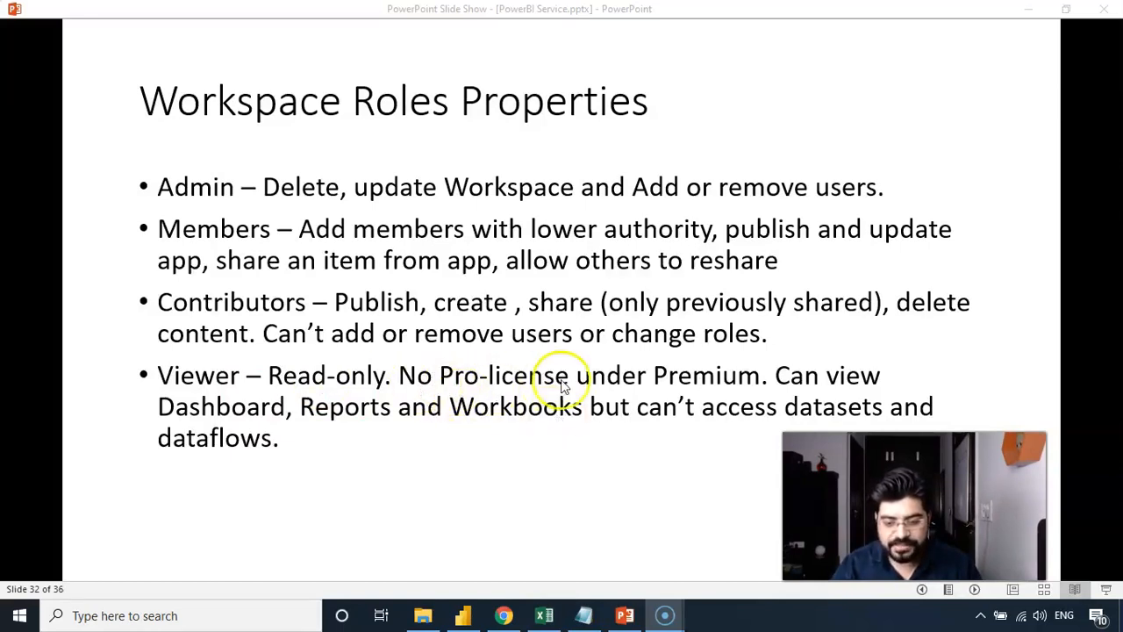
{"action": "mouse_move", "coordinate": [452, 447]}
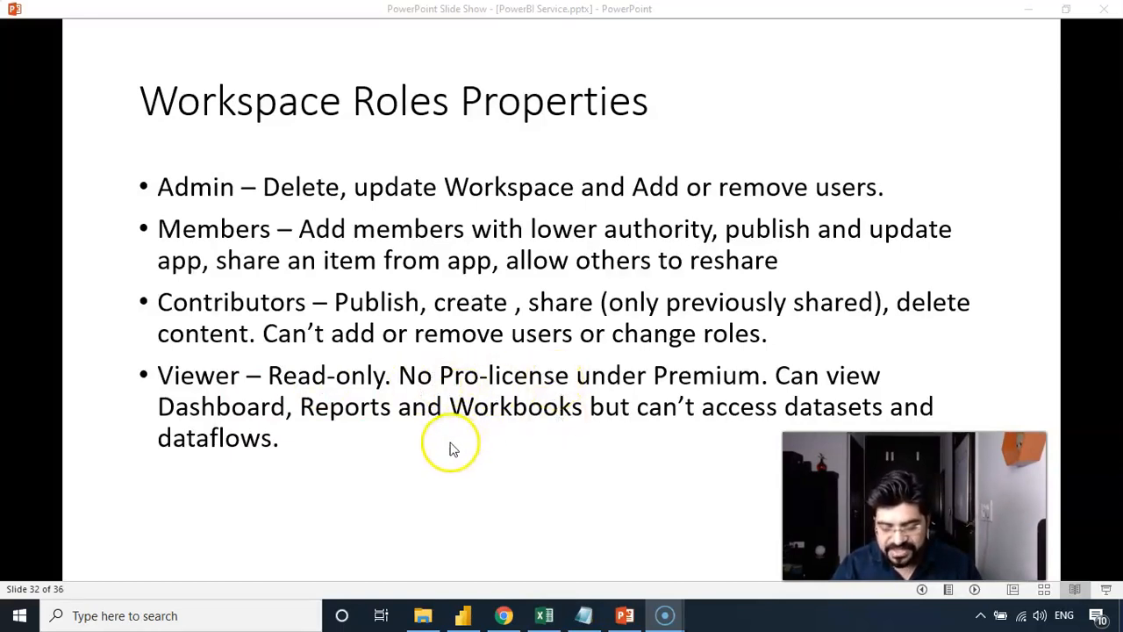
{"action": "mouse_move", "coordinate": [202, 386]}
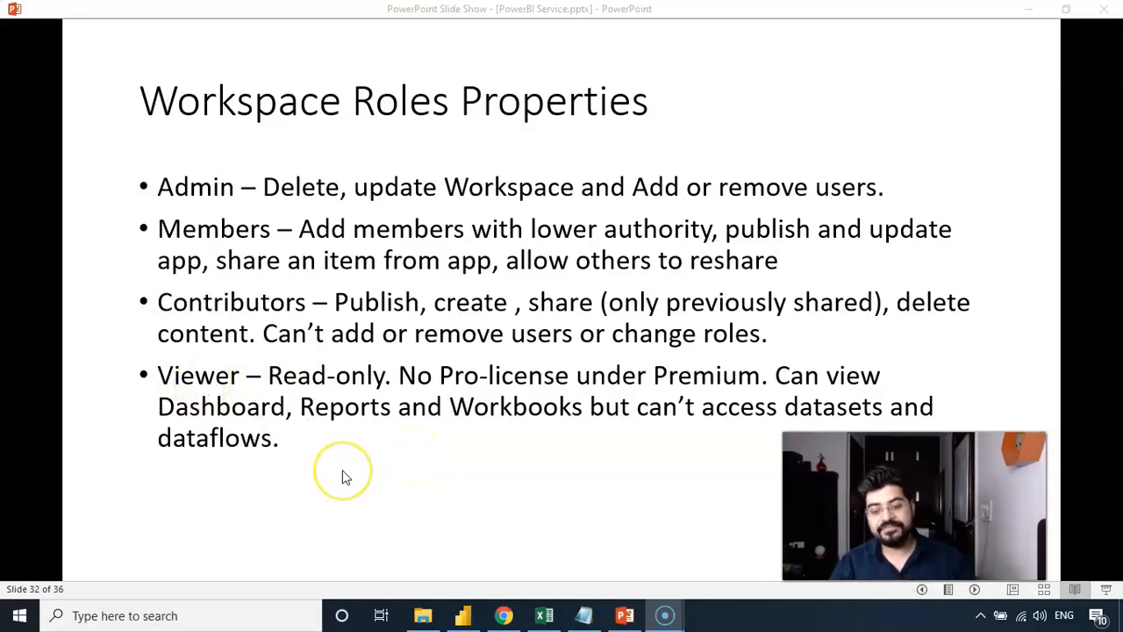
{"action": "mouse_move", "coordinate": [343, 474]}
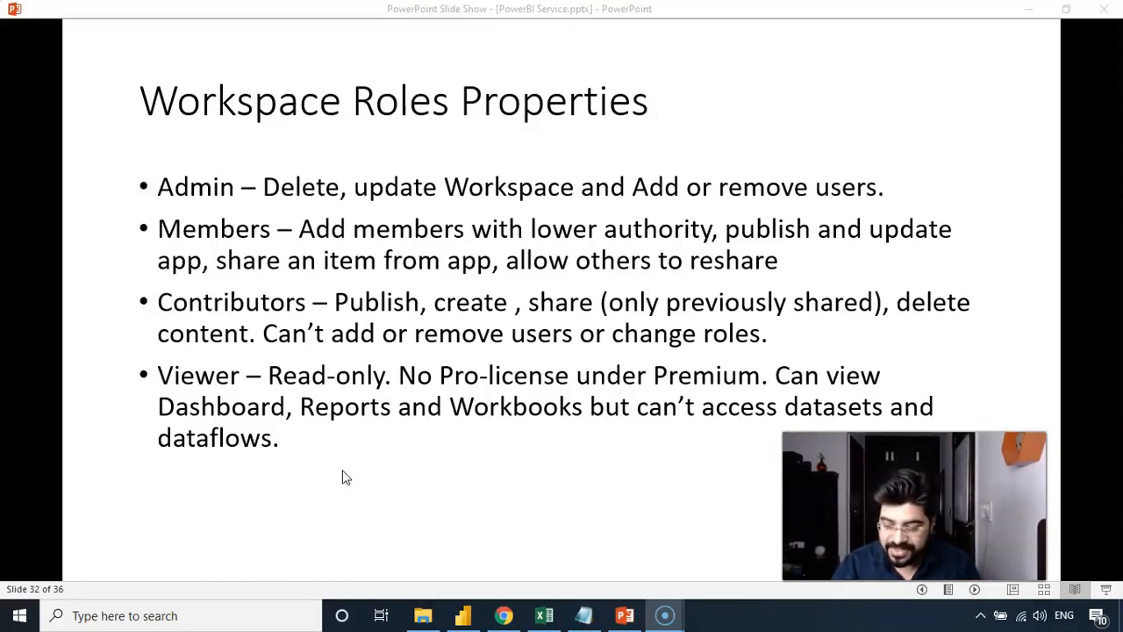
{"action": "left_click", "coordinate": [494, 533]}
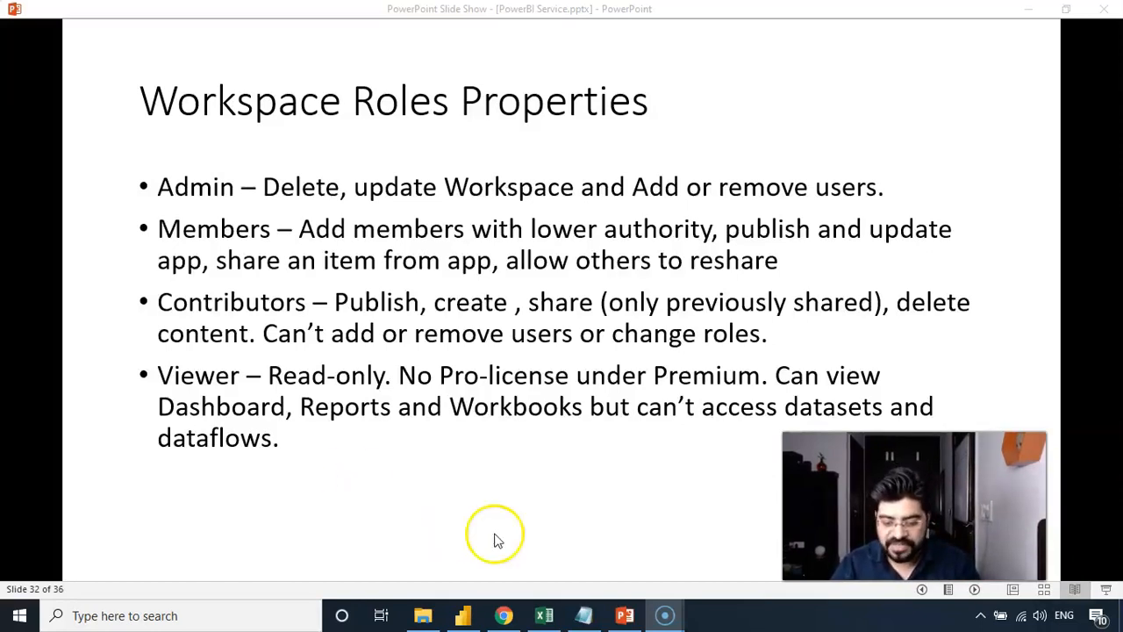
Step: Back in Chrome, review AW Workspace's Access pane showing only the Admin, then close it
{"action": "left_click", "coordinate": [502, 615]}
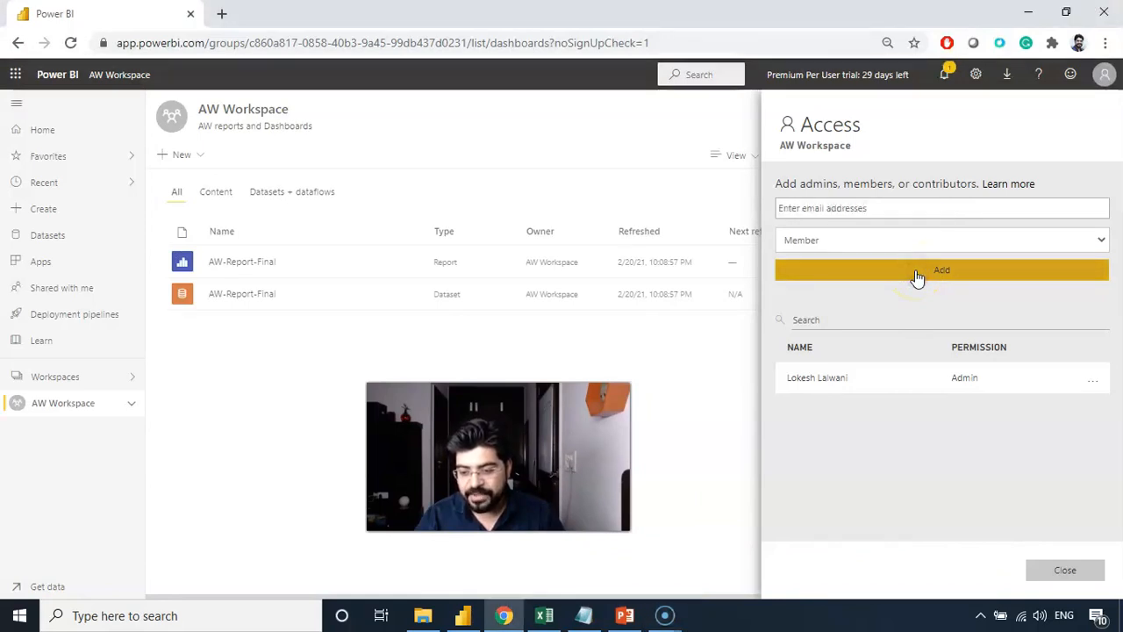
{"action": "mouse_move", "coordinate": [858, 385]}
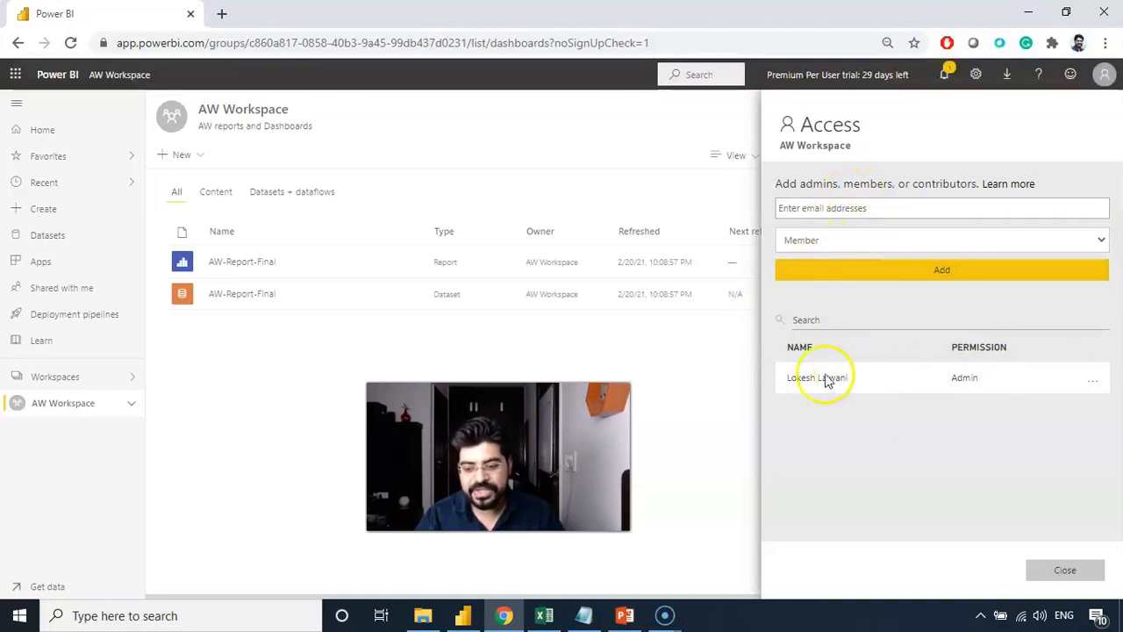
{"action": "mouse_move", "coordinate": [1025, 388]}
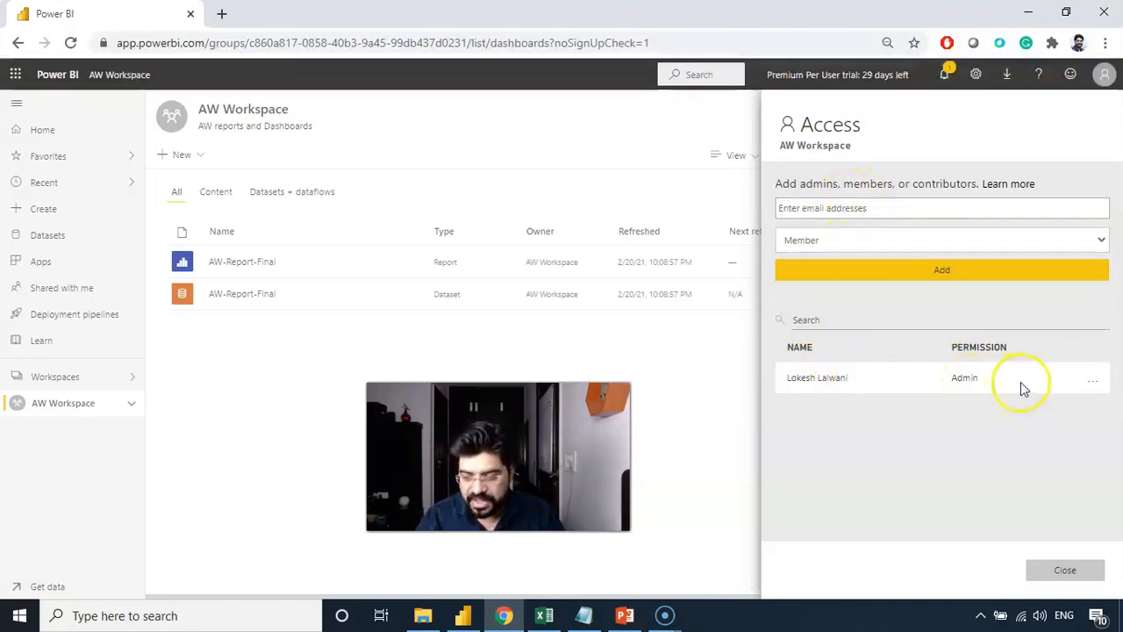
{"action": "left_click", "coordinate": [1092, 377]}
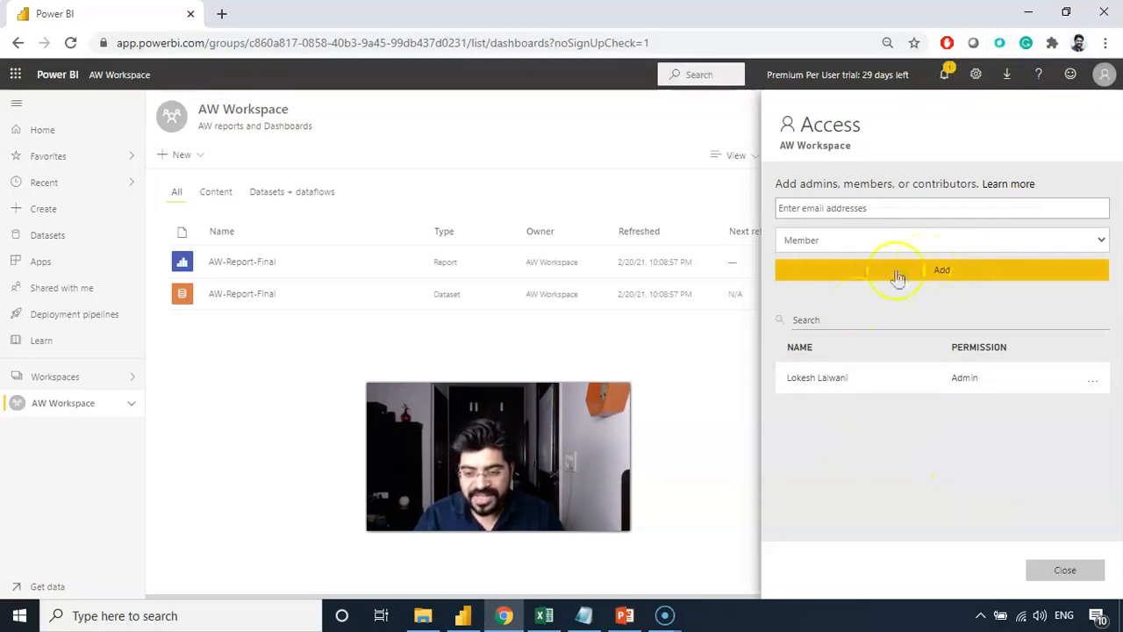
{"action": "left_click", "coordinate": [1064, 569]}
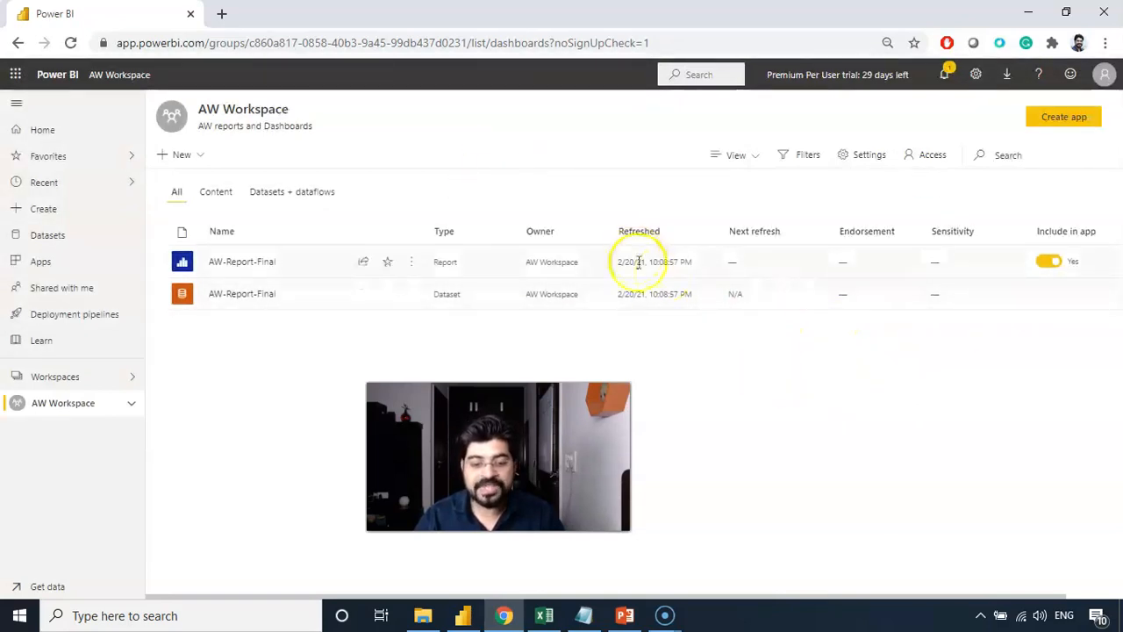
{"action": "mouse_move", "coordinate": [859, 391]}
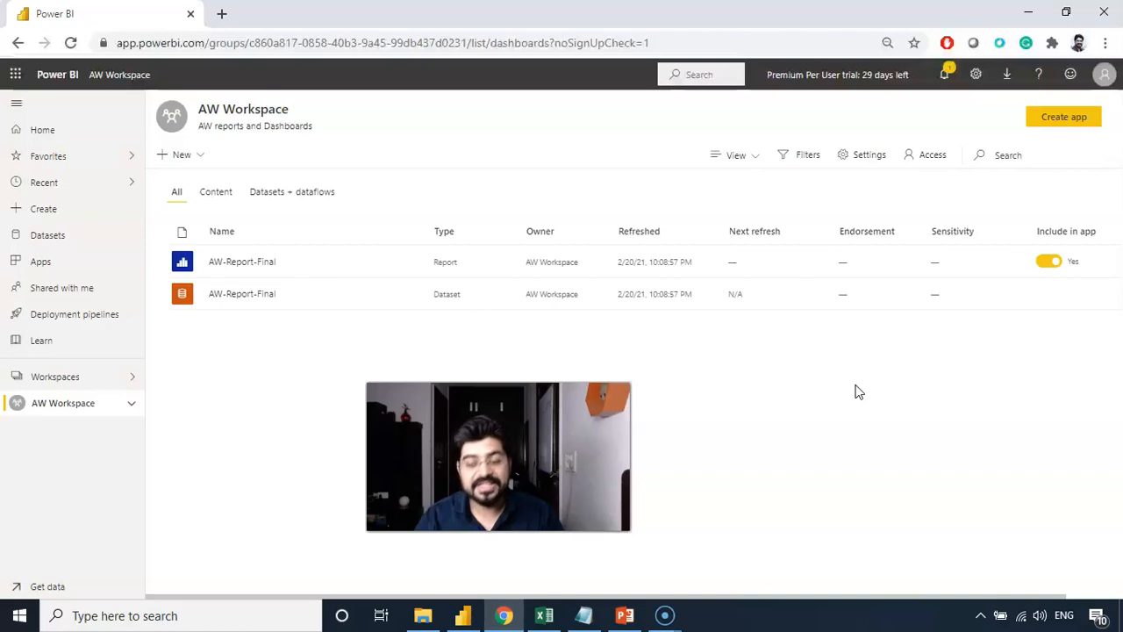